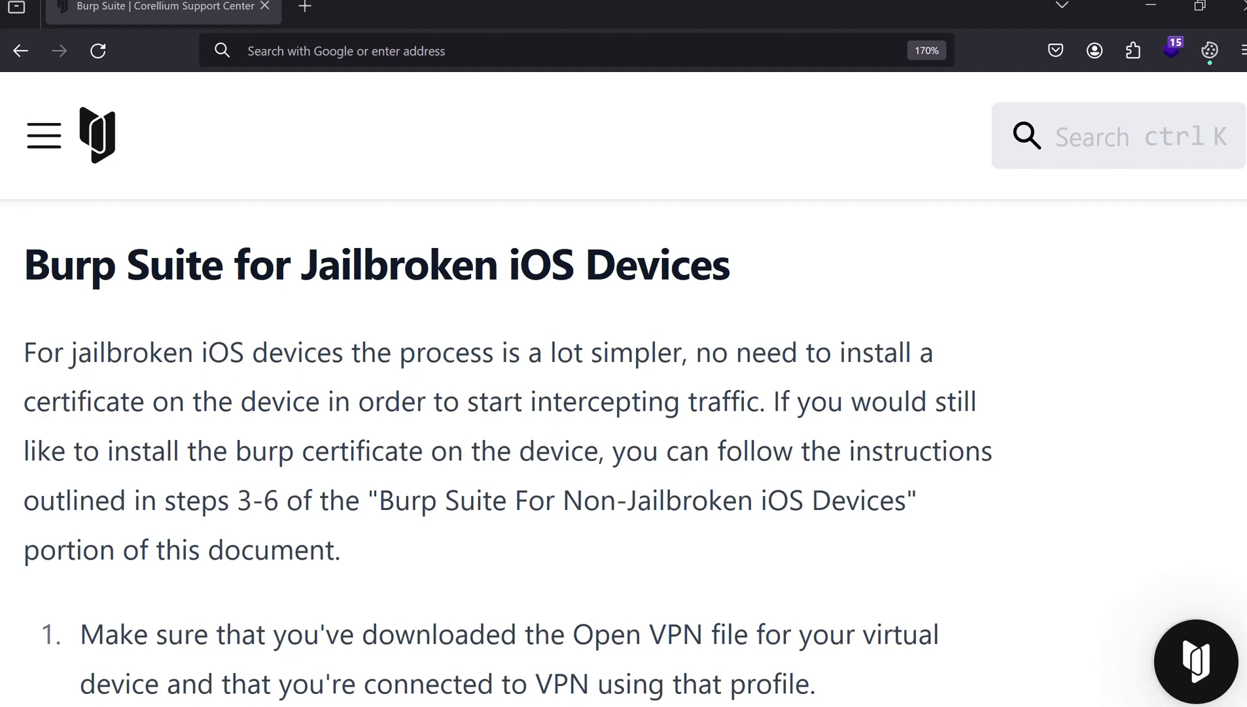
pyautogui.moveTo(1218, 342)
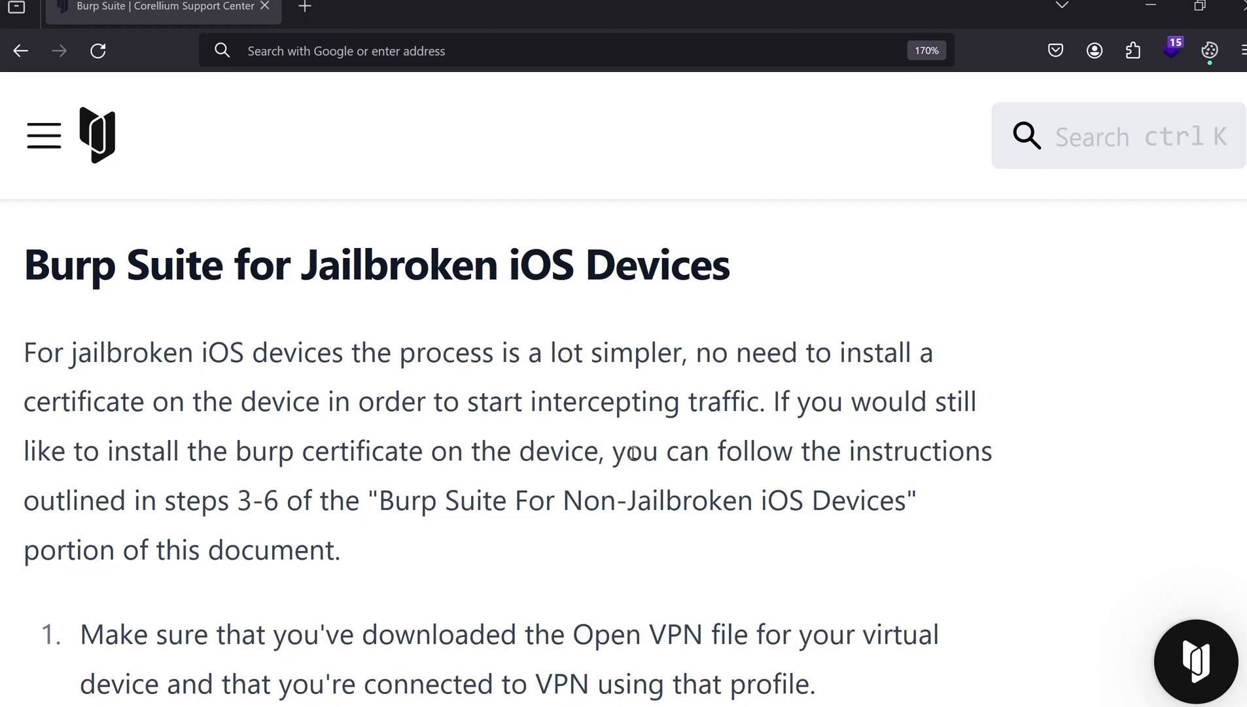
# Step: Scroll past the intro and VPN note until step 2 on editing the proxy listener shows
pyautogui.scroll(-3)
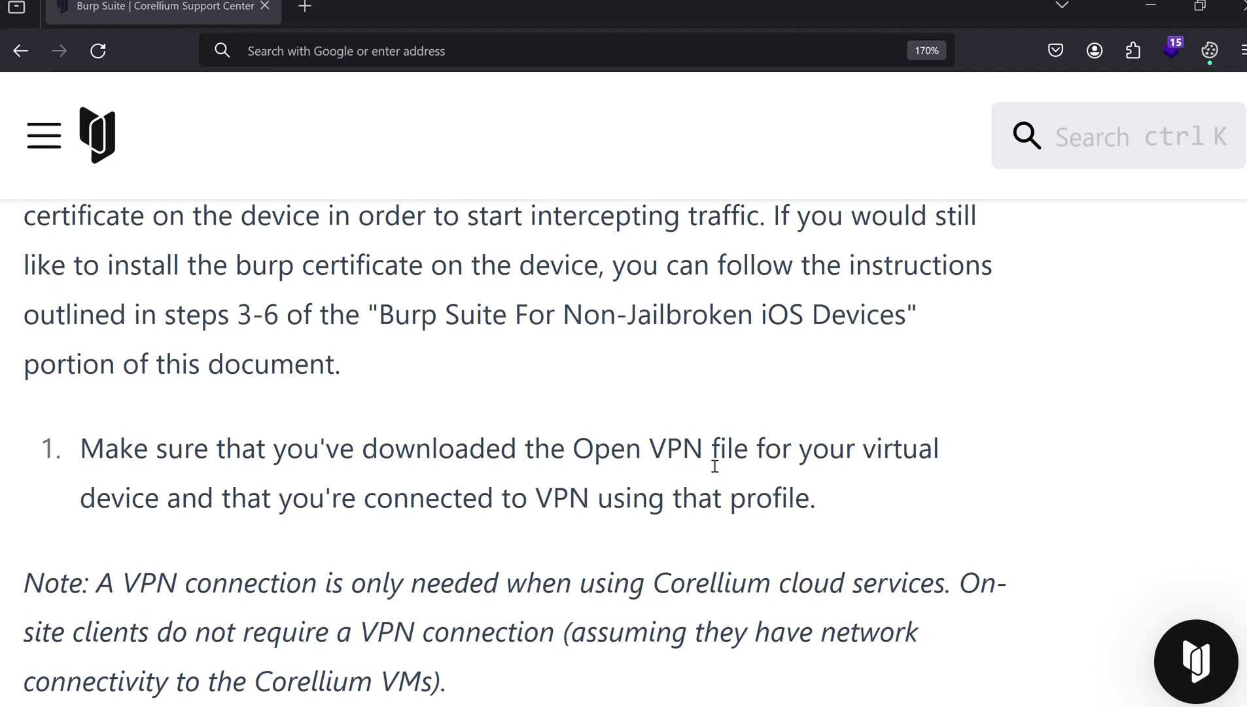
pyautogui.scroll(-3)
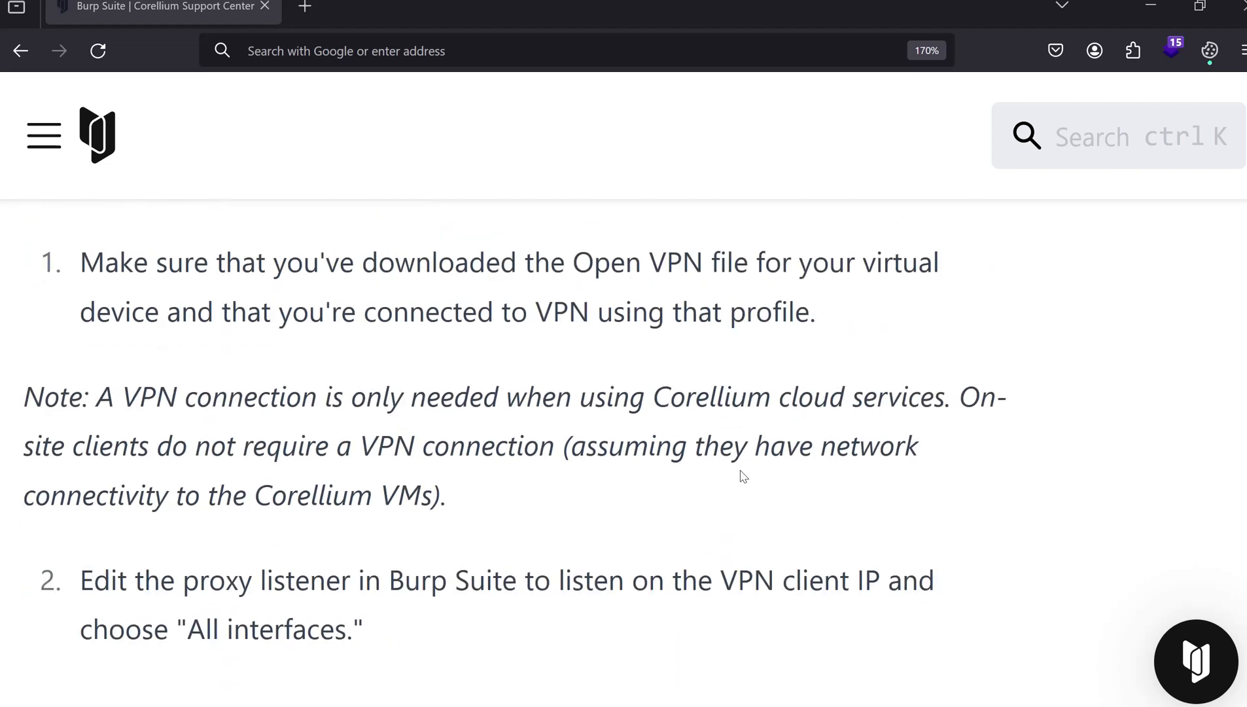
pyautogui.moveTo(762, 480)
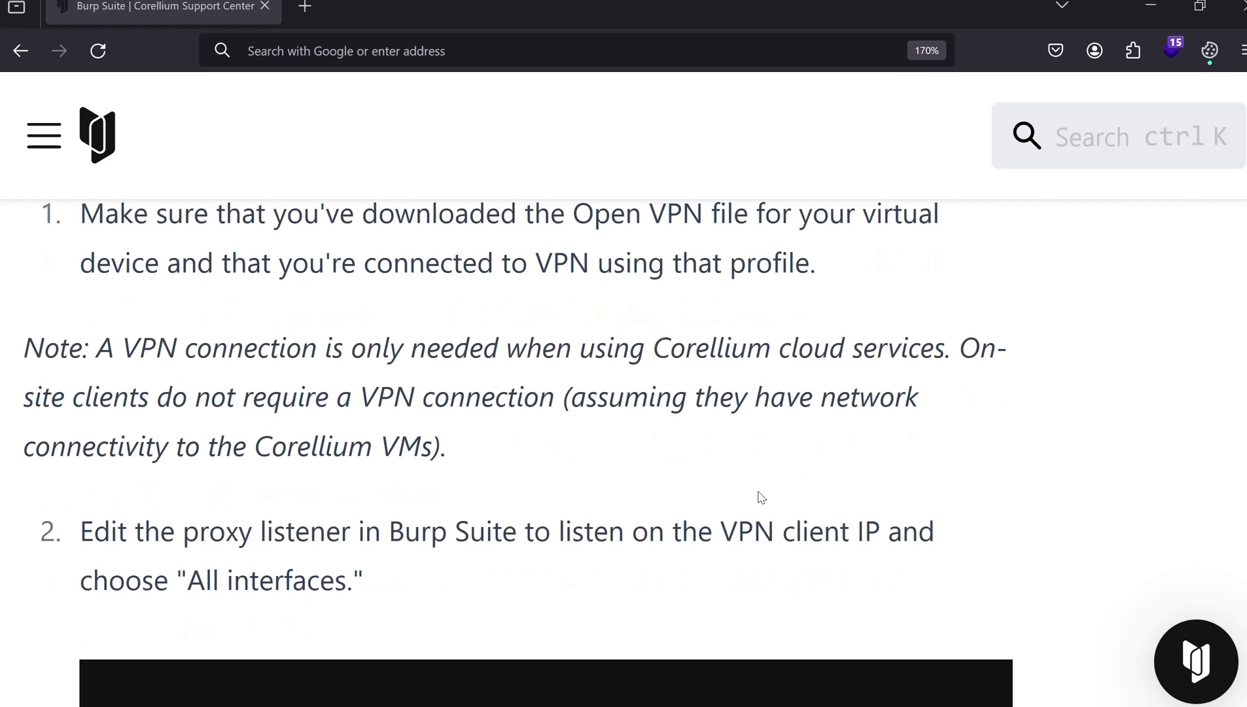
# Step: Scroll to the Edit proxy listener screenshot (port 8080, All interfaces) and on to step 3
pyautogui.scroll(-3)
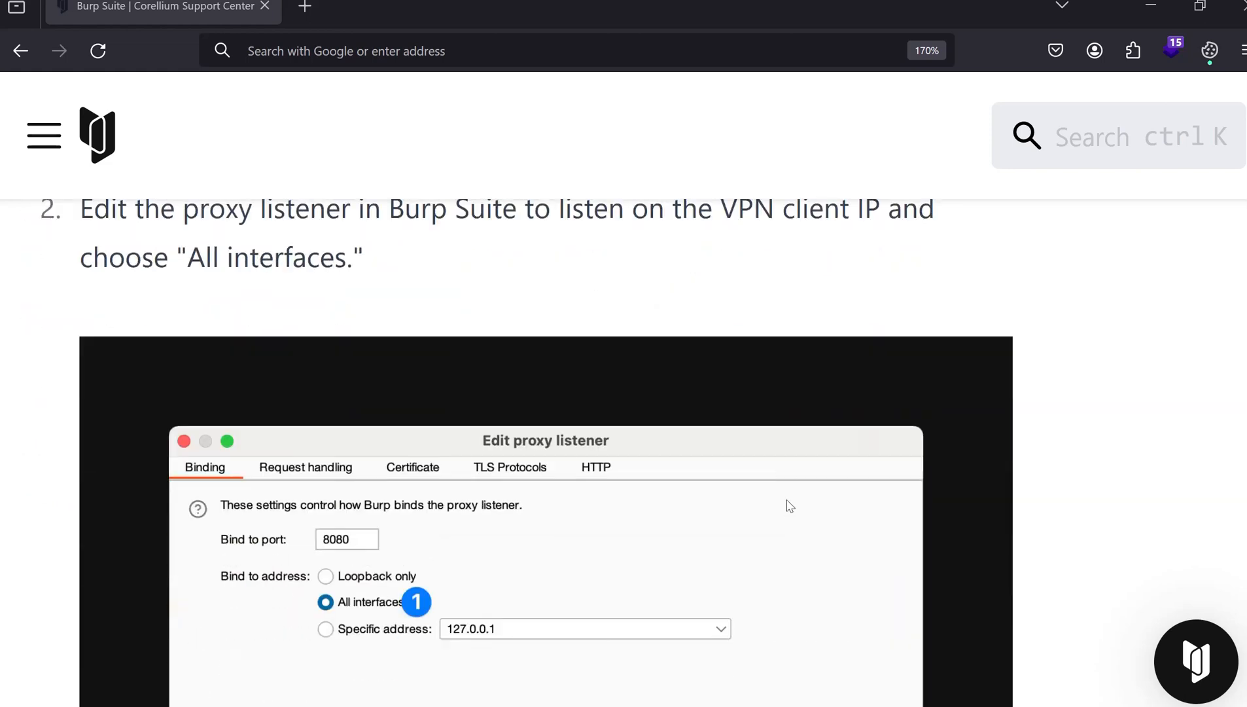
pyautogui.scroll(-3)
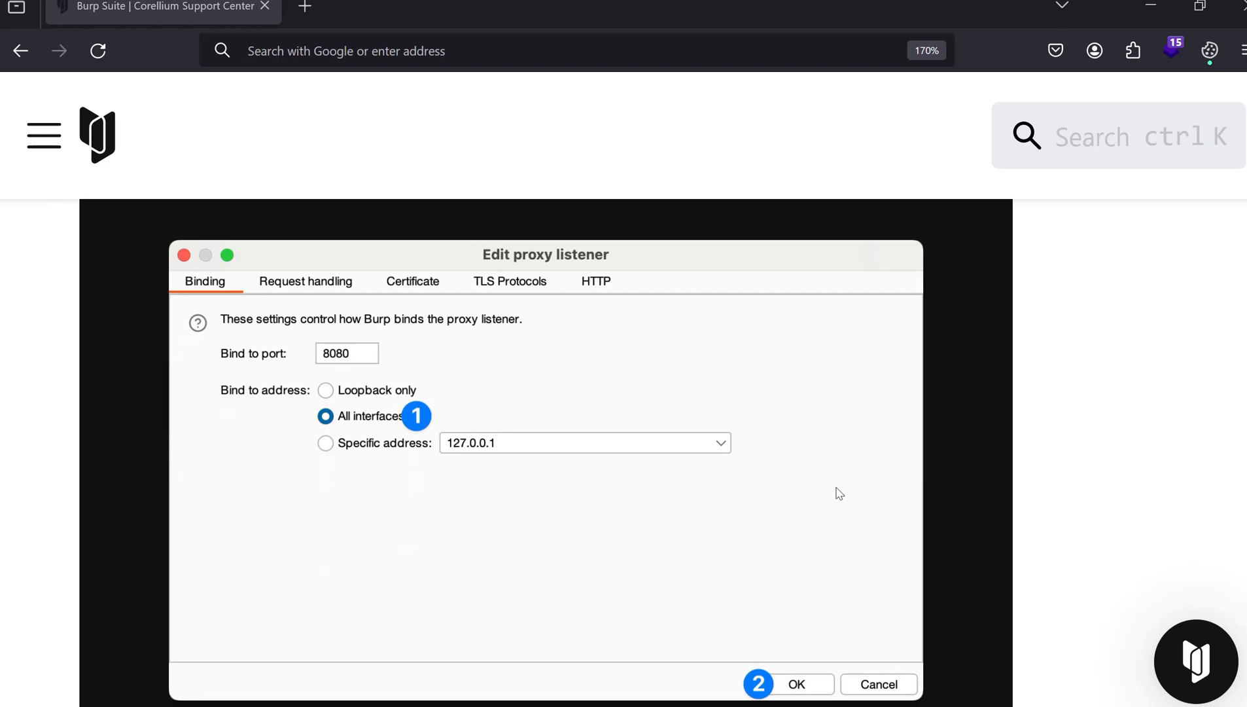
pyautogui.moveTo(278, 251)
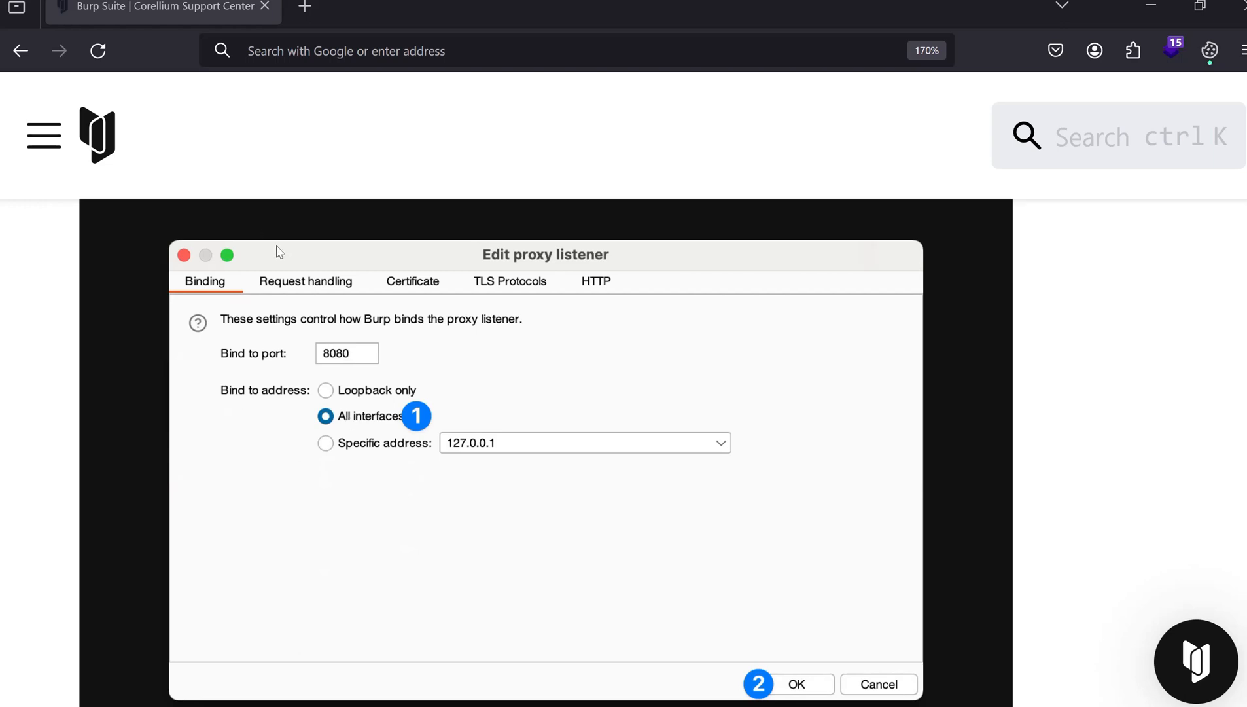
pyautogui.moveTo(378, 267)
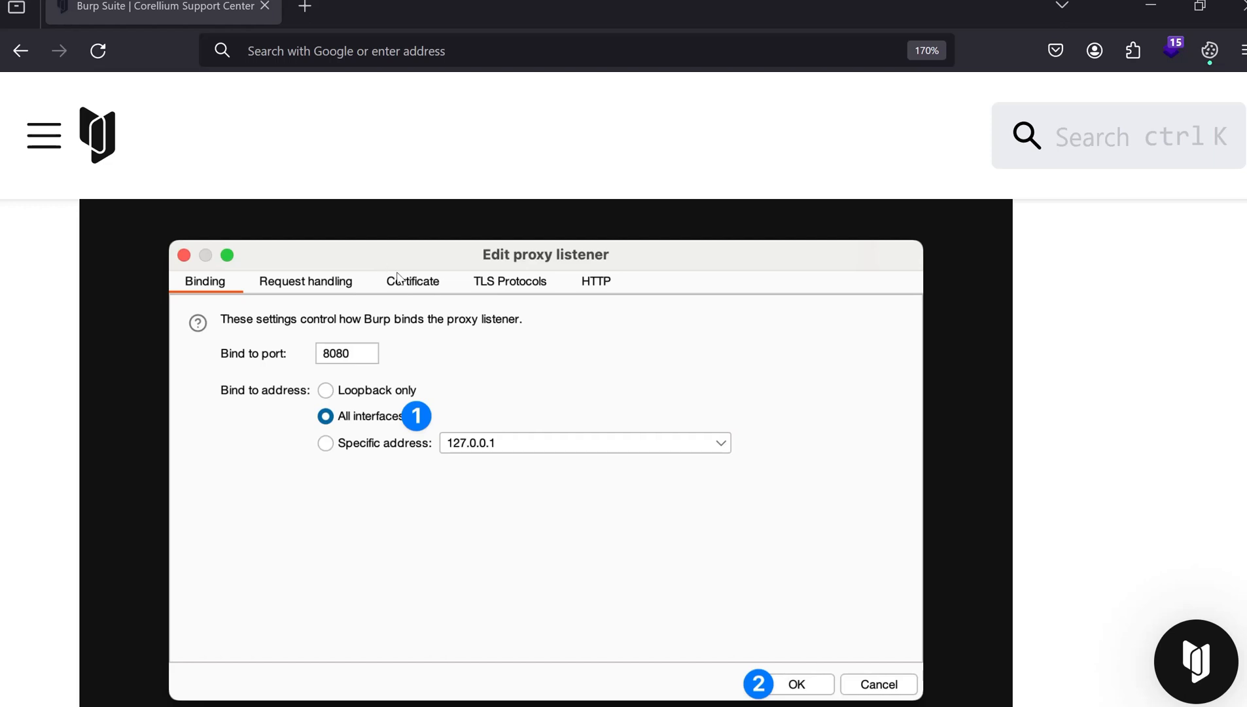
pyautogui.moveTo(234, 374)
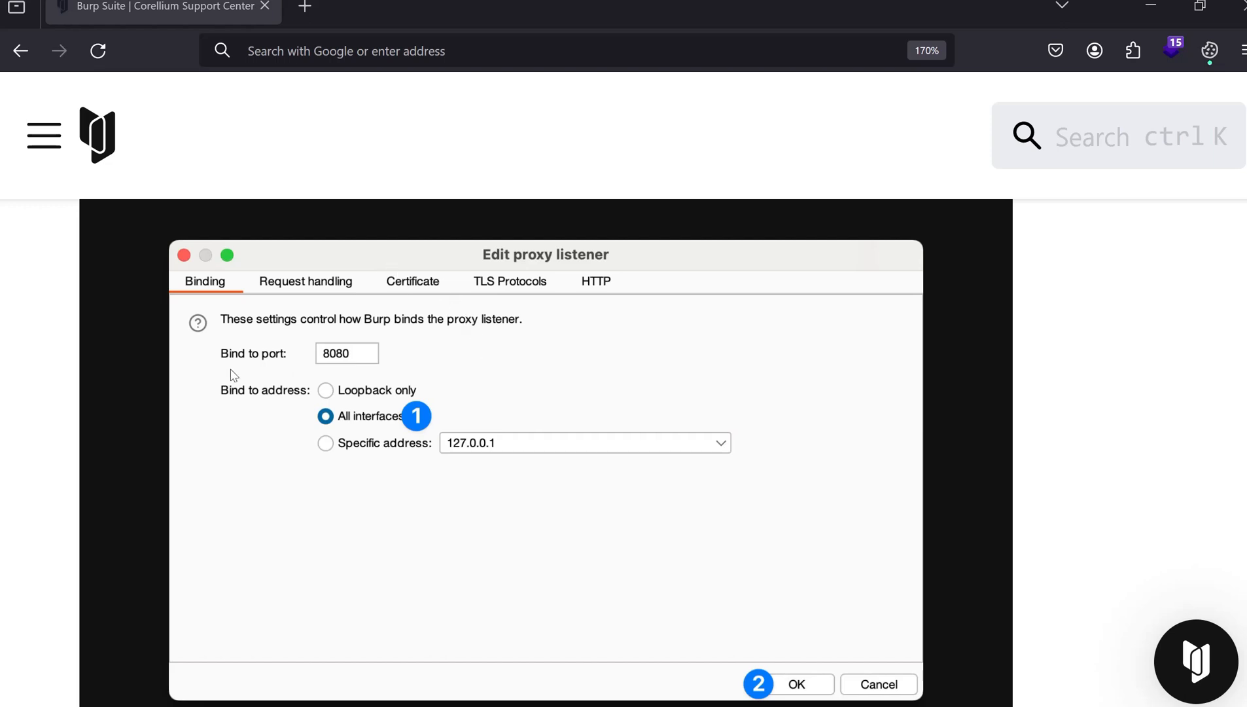
pyautogui.moveTo(307, 354)
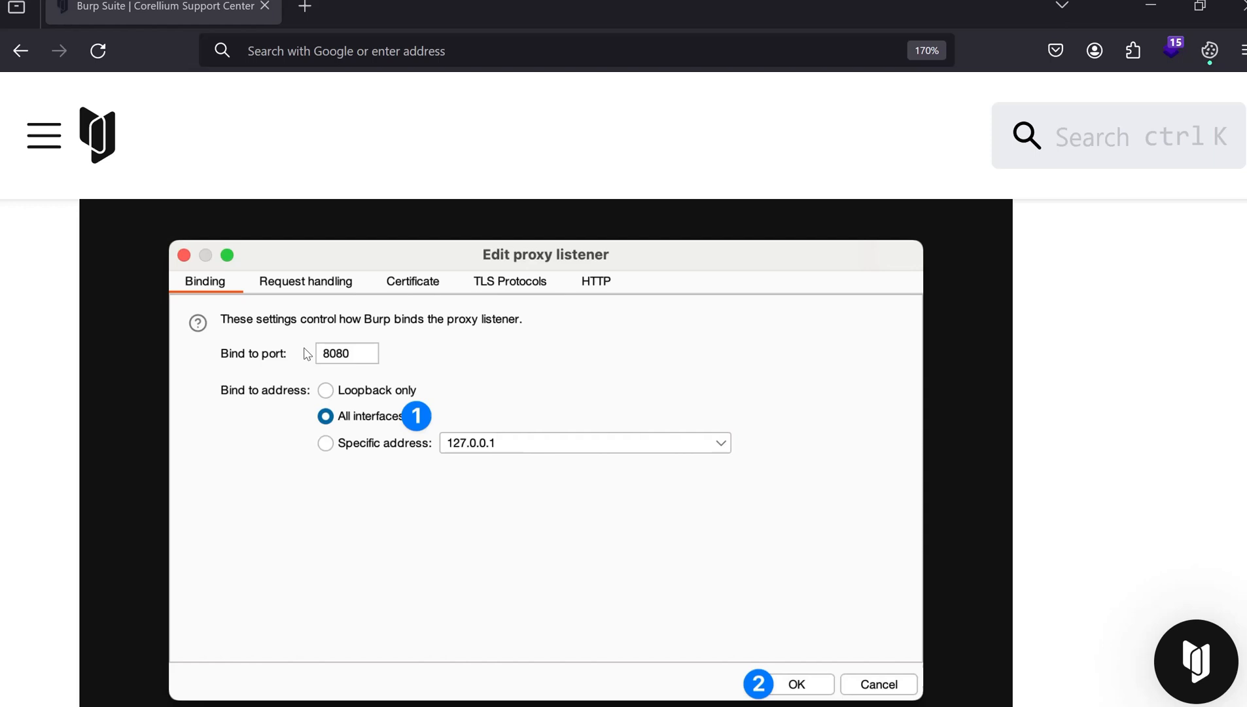
pyautogui.moveTo(193, 374)
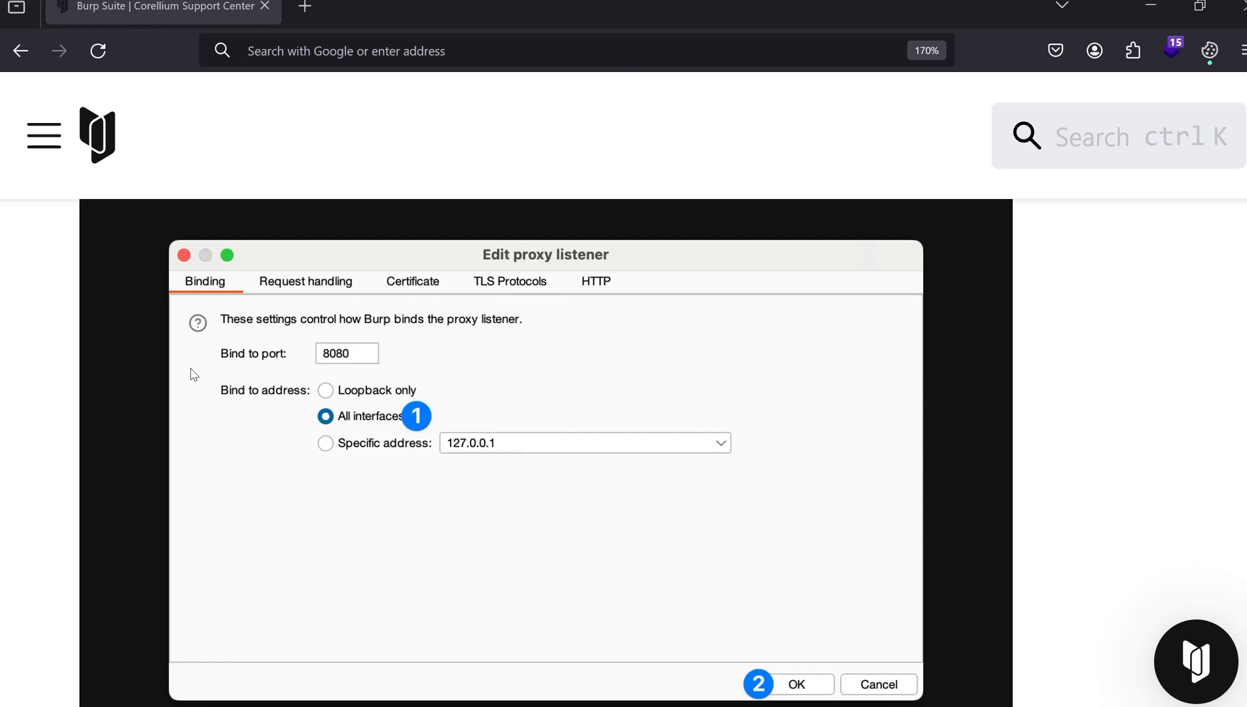
pyautogui.moveTo(359, 398)
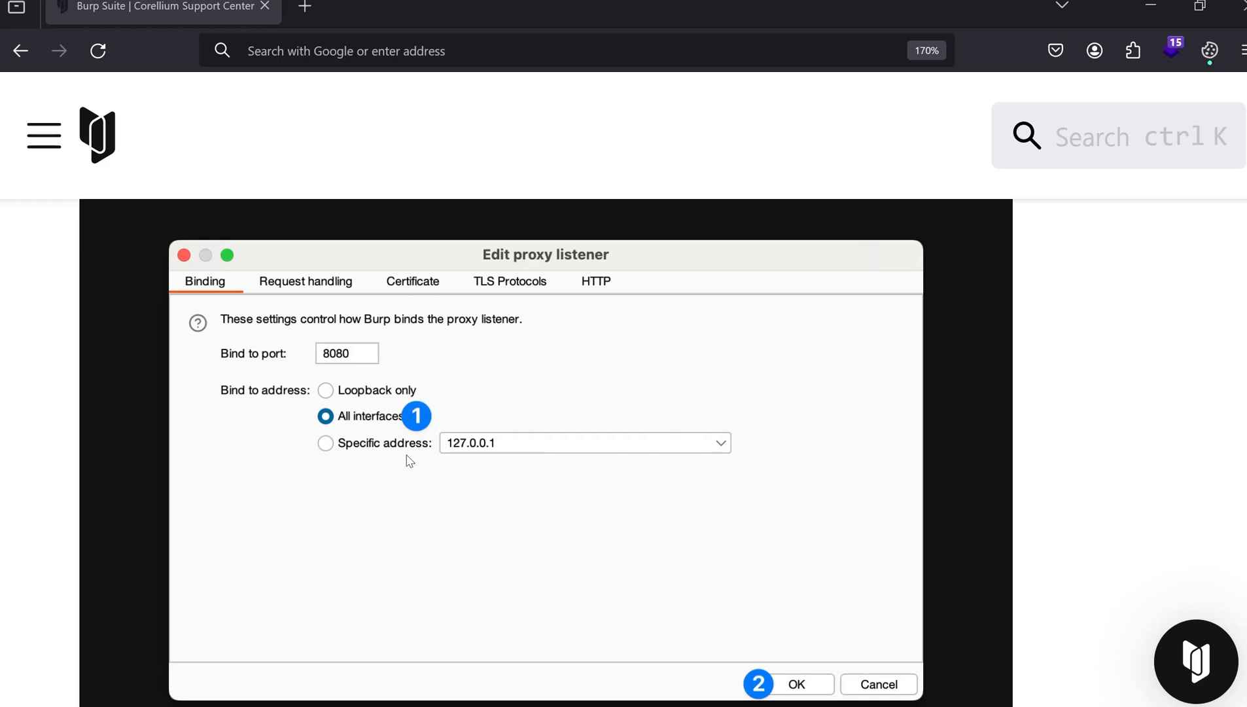
pyautogui.moveTo(332, 399)
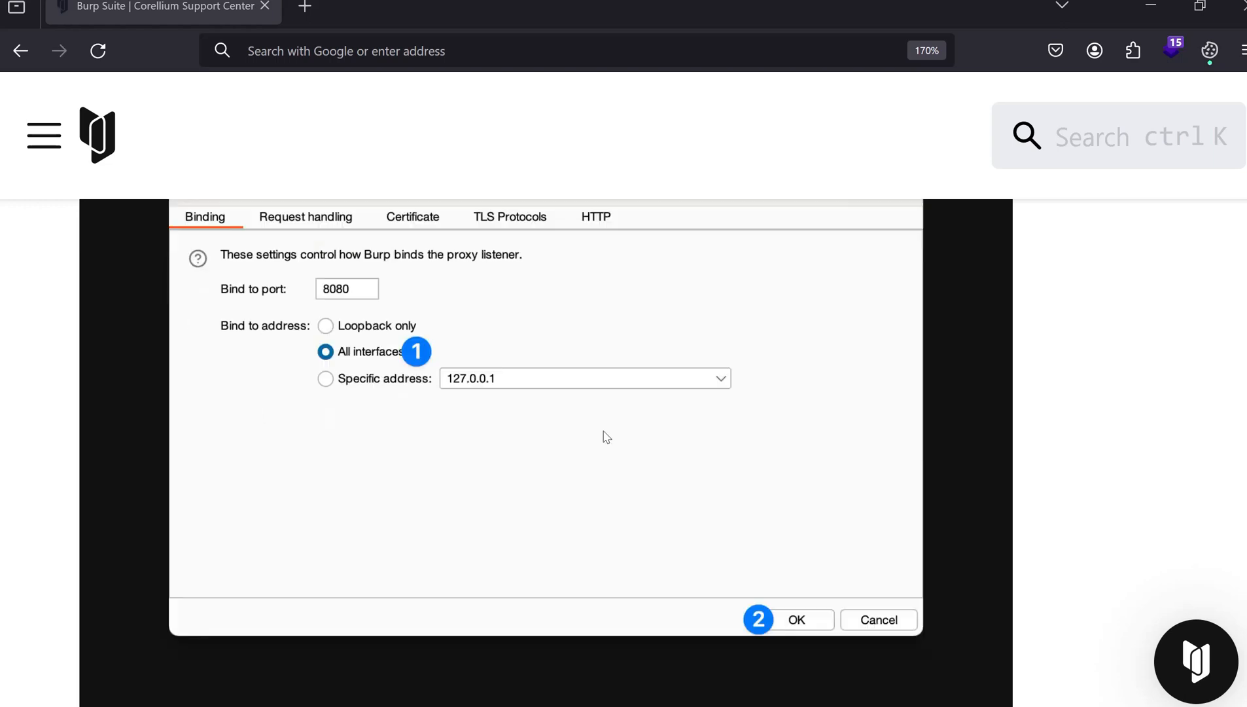
pyautogui.scroll(-3)
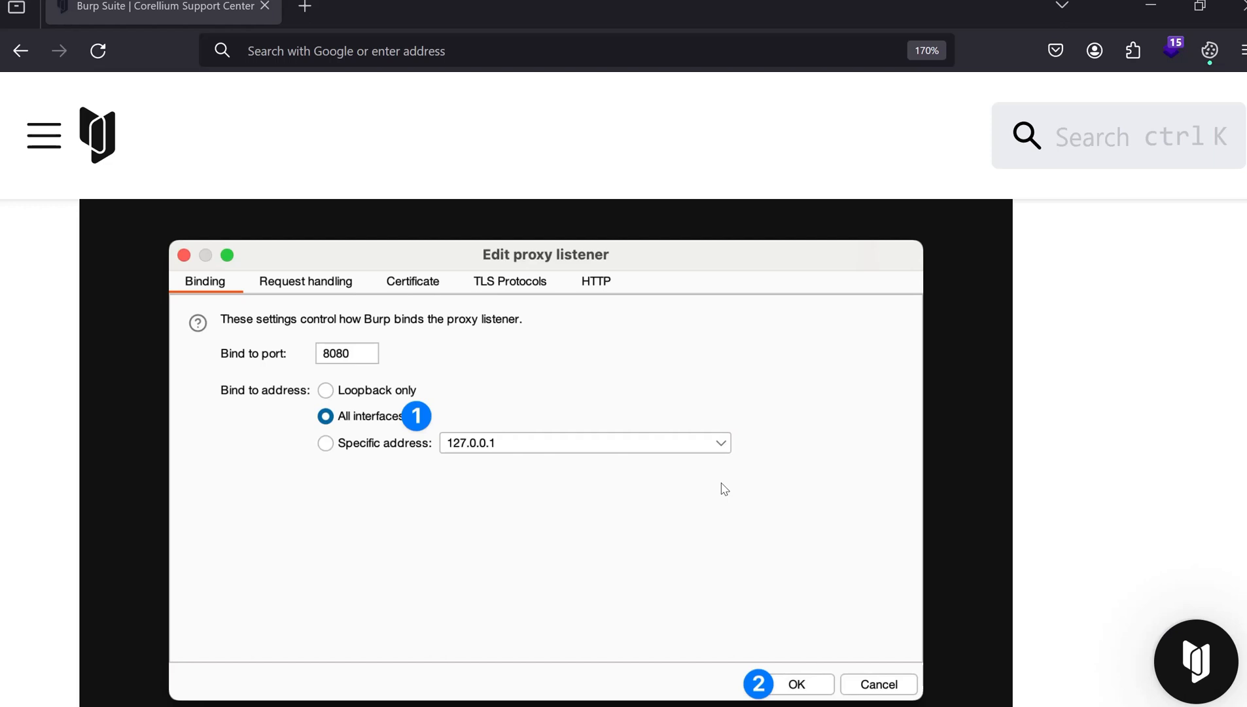
pyautogui.scroll(-3)
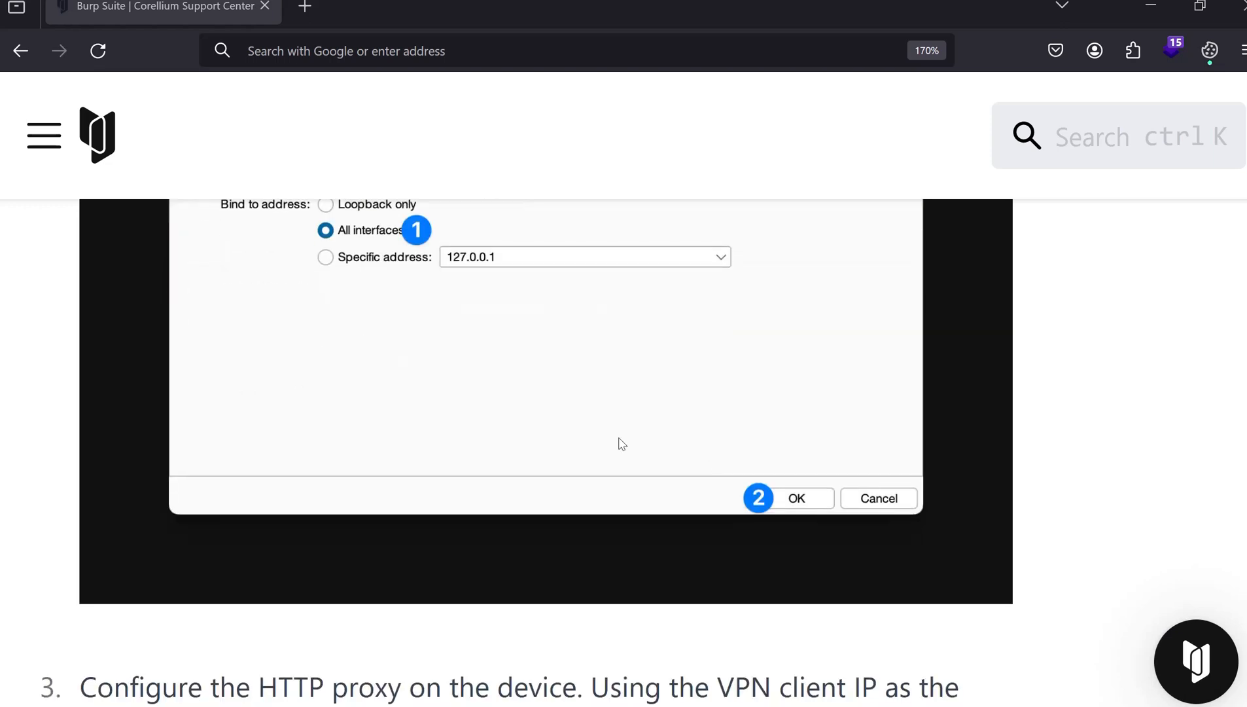
# Step: Scroll to the virtual iPhone's manual proxy configuration screenshot, zooming in to read the console
pyautogui.scroll(-3)
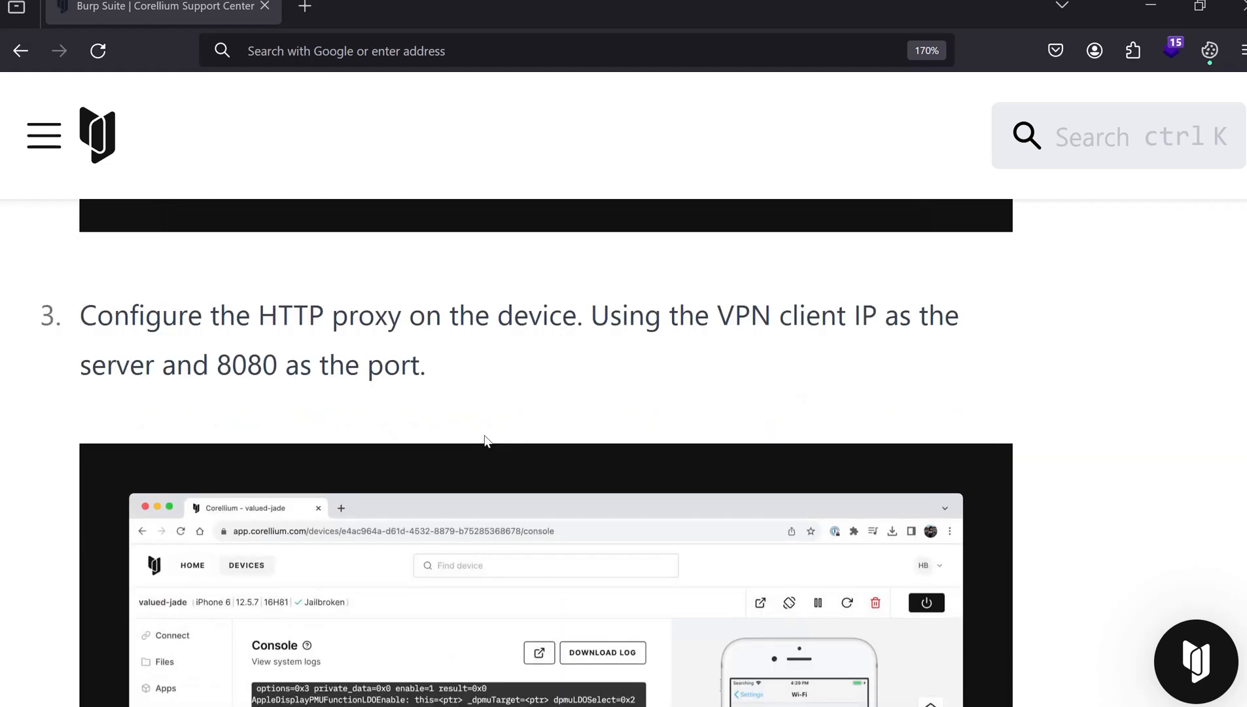
pyautogui.scroll(-3)
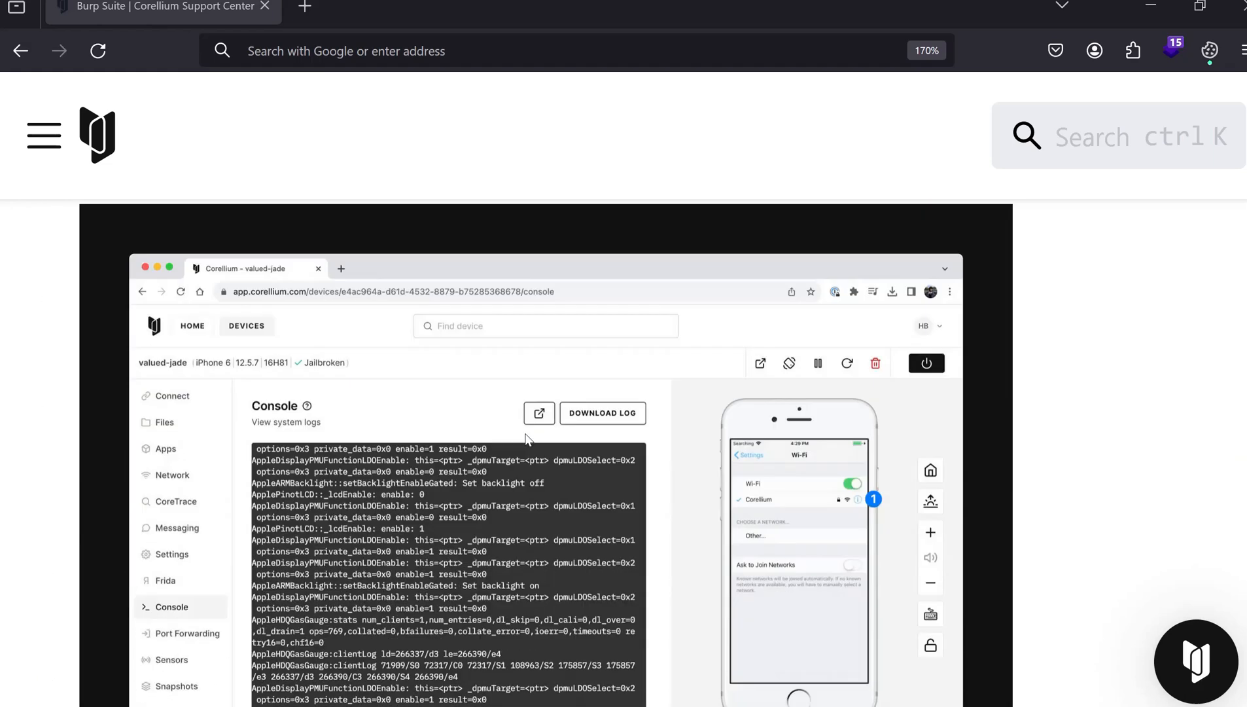
pyautogui.scroll(-3)
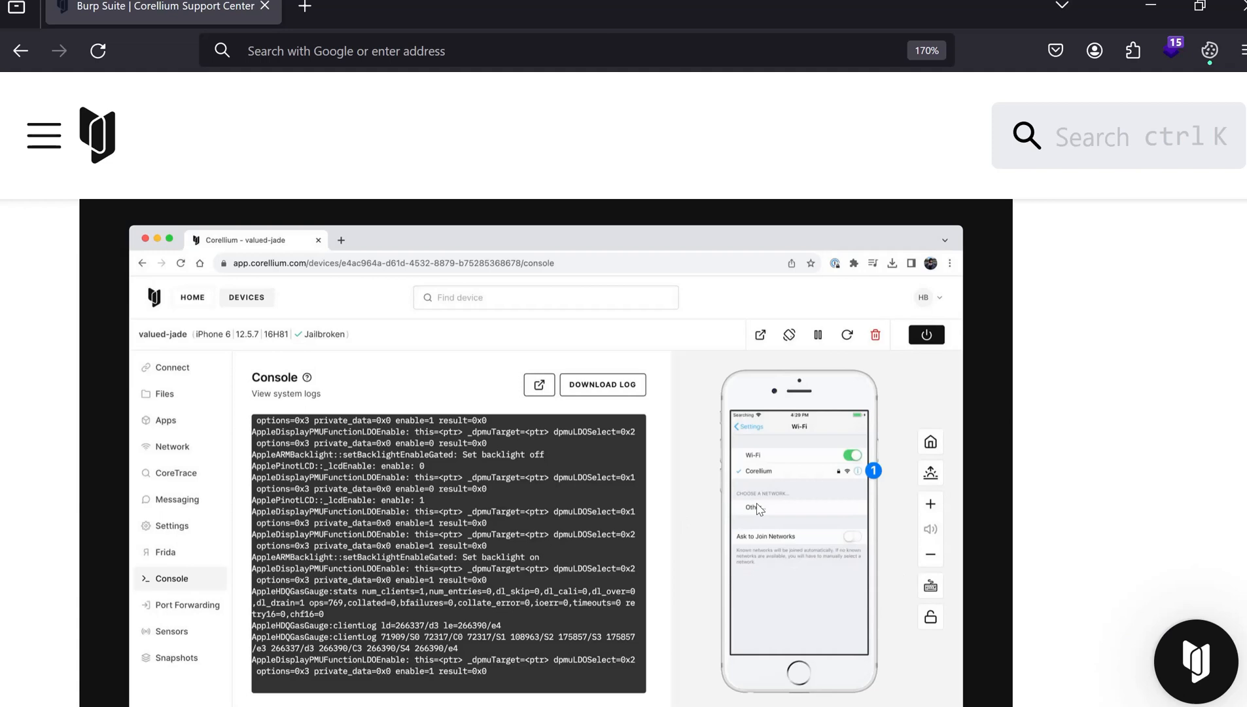
pyautogui.press('ctrl+plus')
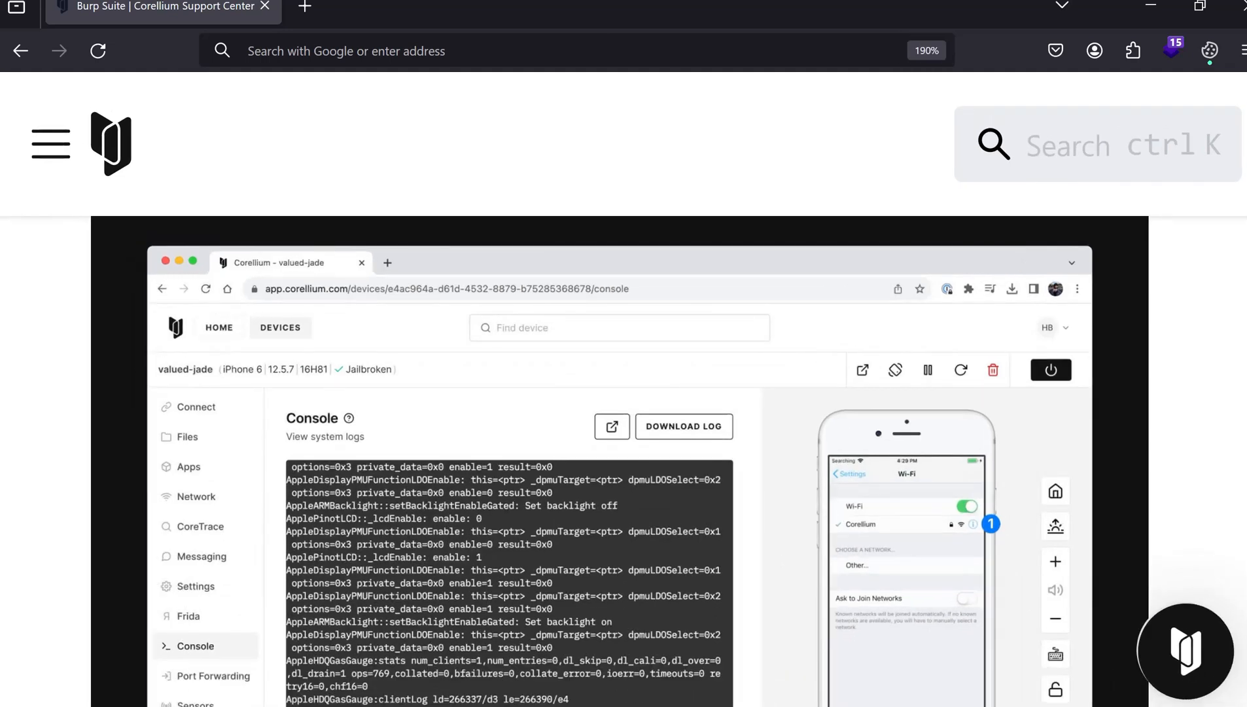
pyautogui.scroll(-3)
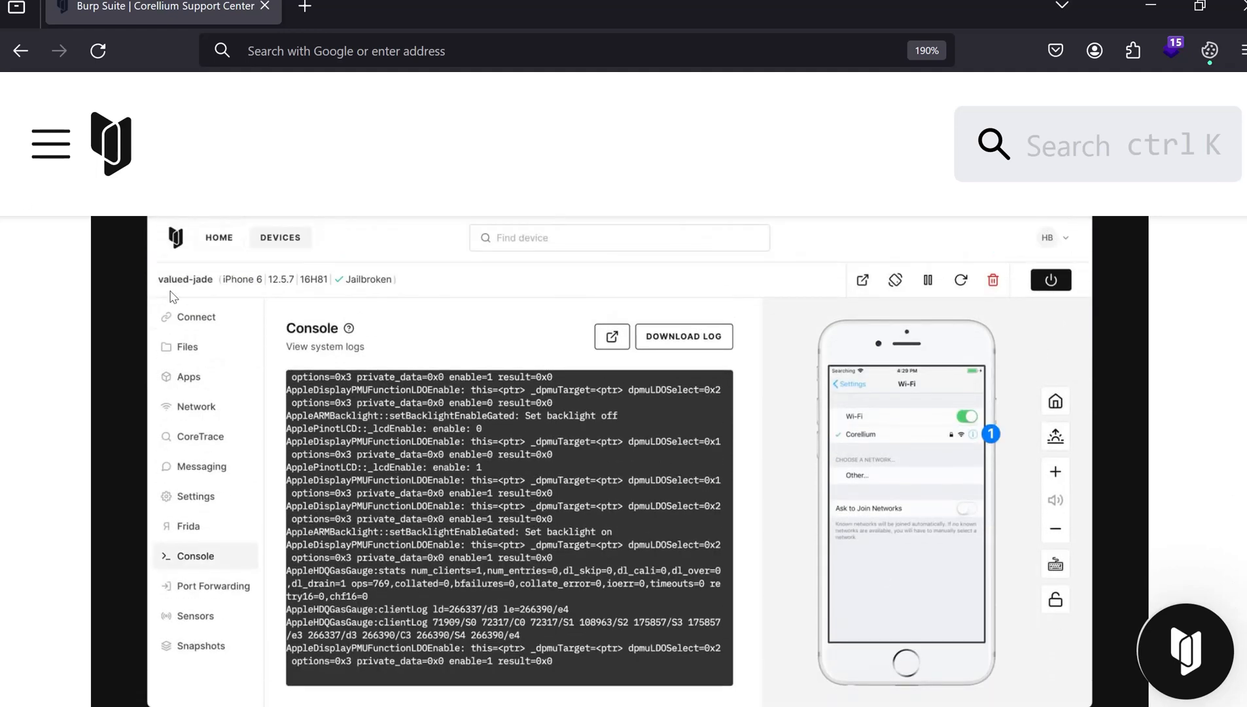
pyautogui.moveTo(213, 295)
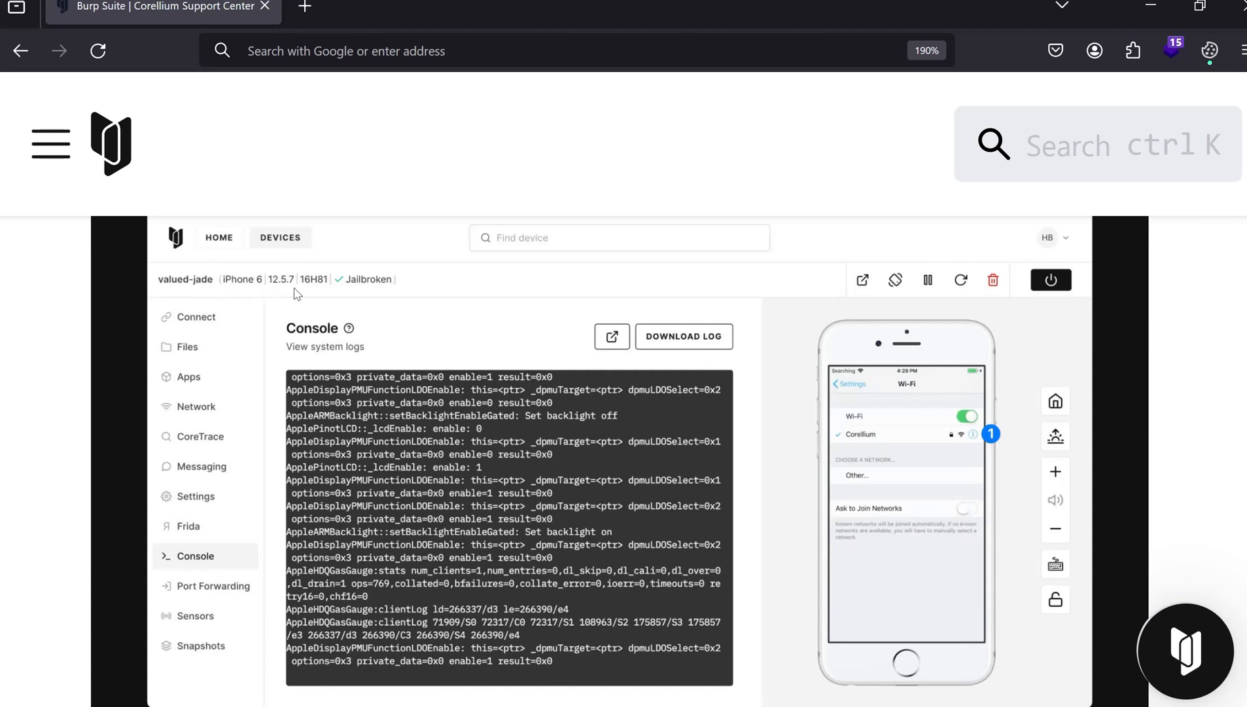
pyautogui.moveTo(305, 278)
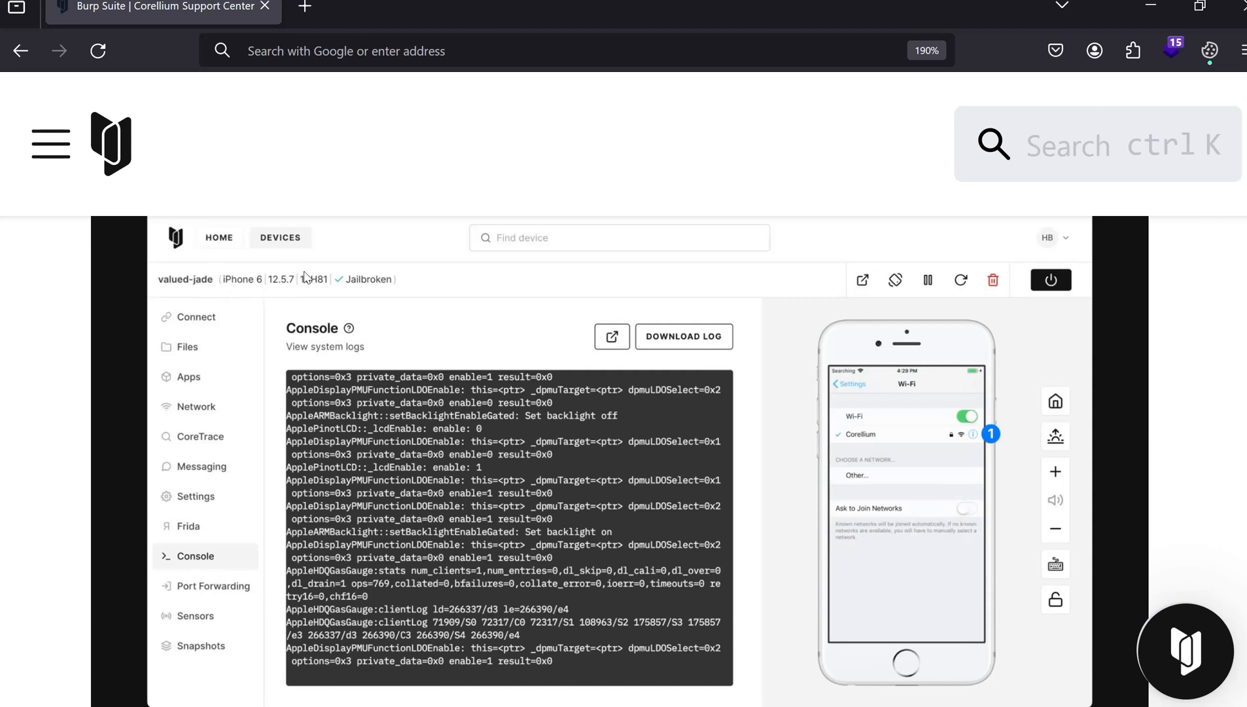
pyautogui.moveTo(390, 295)
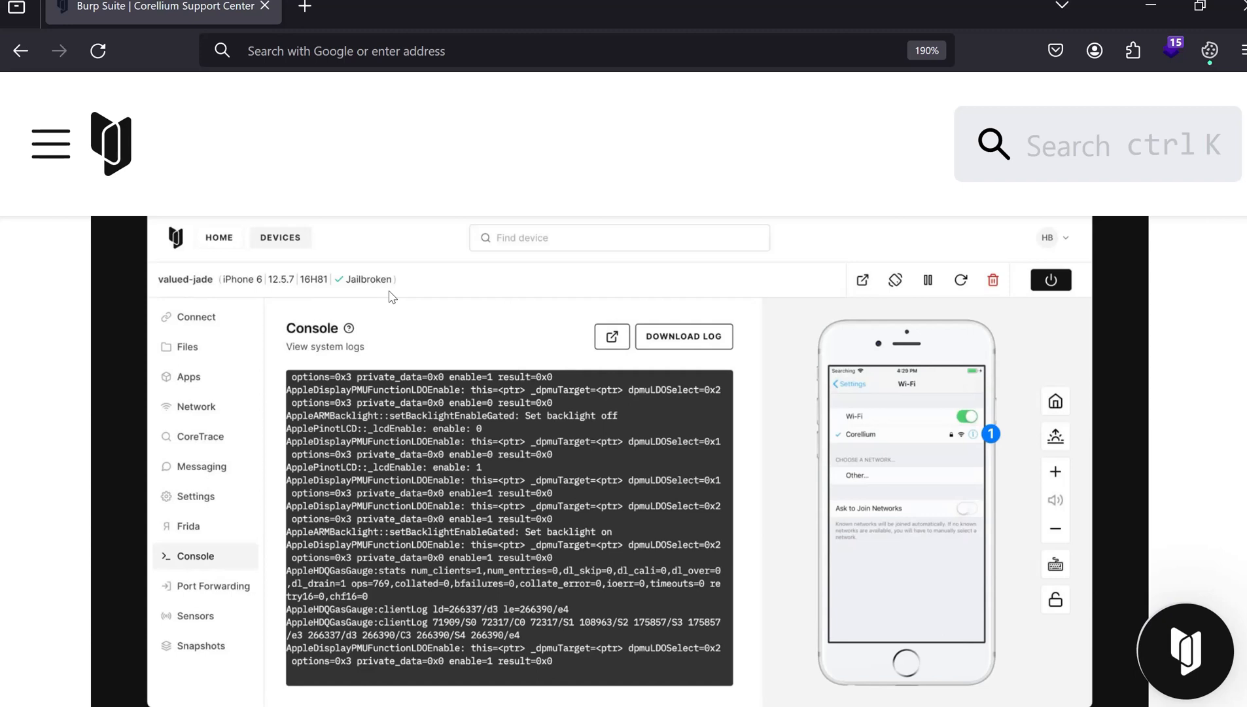
pyautogui.moveTo(367, 297)
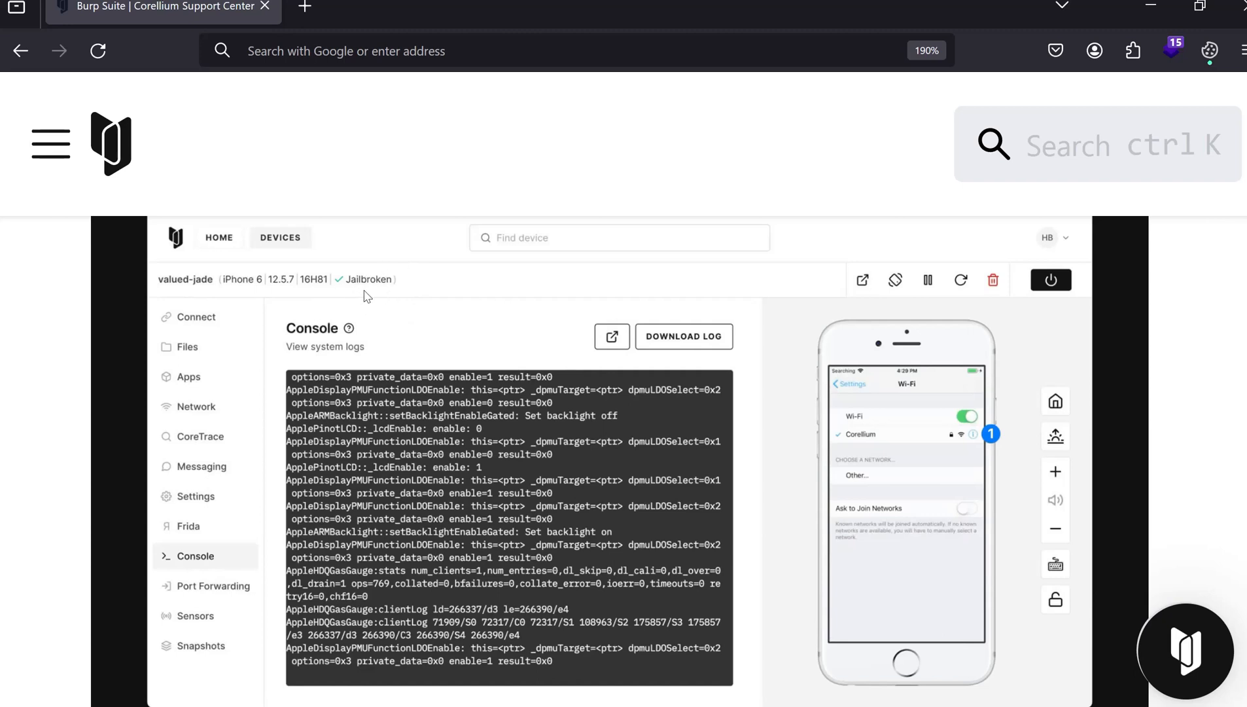
pyautogui.moveTo(202, 497)
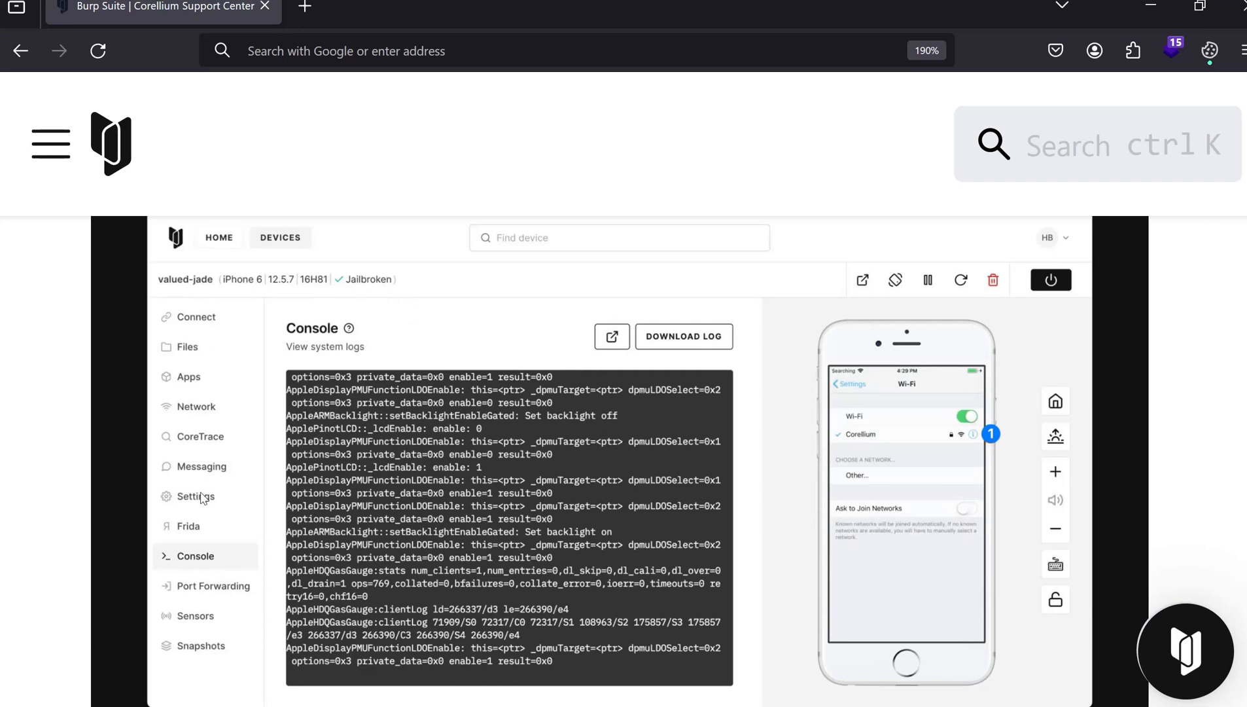
pyautogui.moveTo(194, 393)
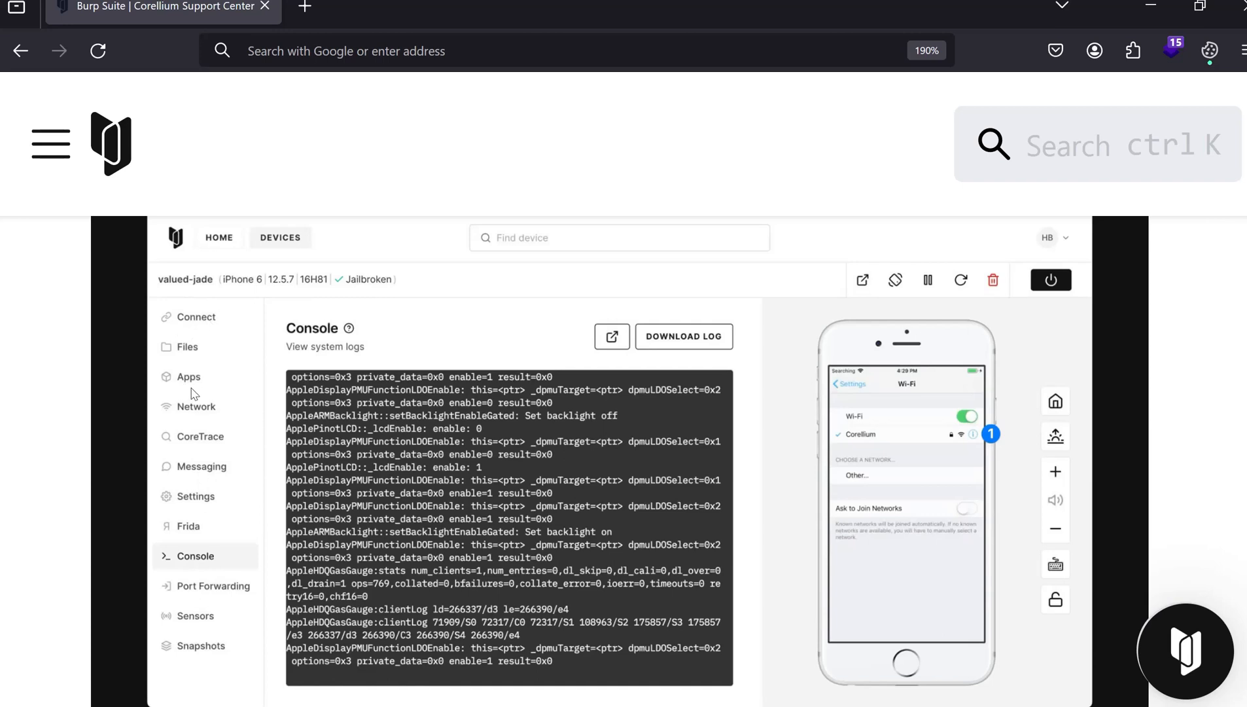
pyautogui.moveTo(191, 533)
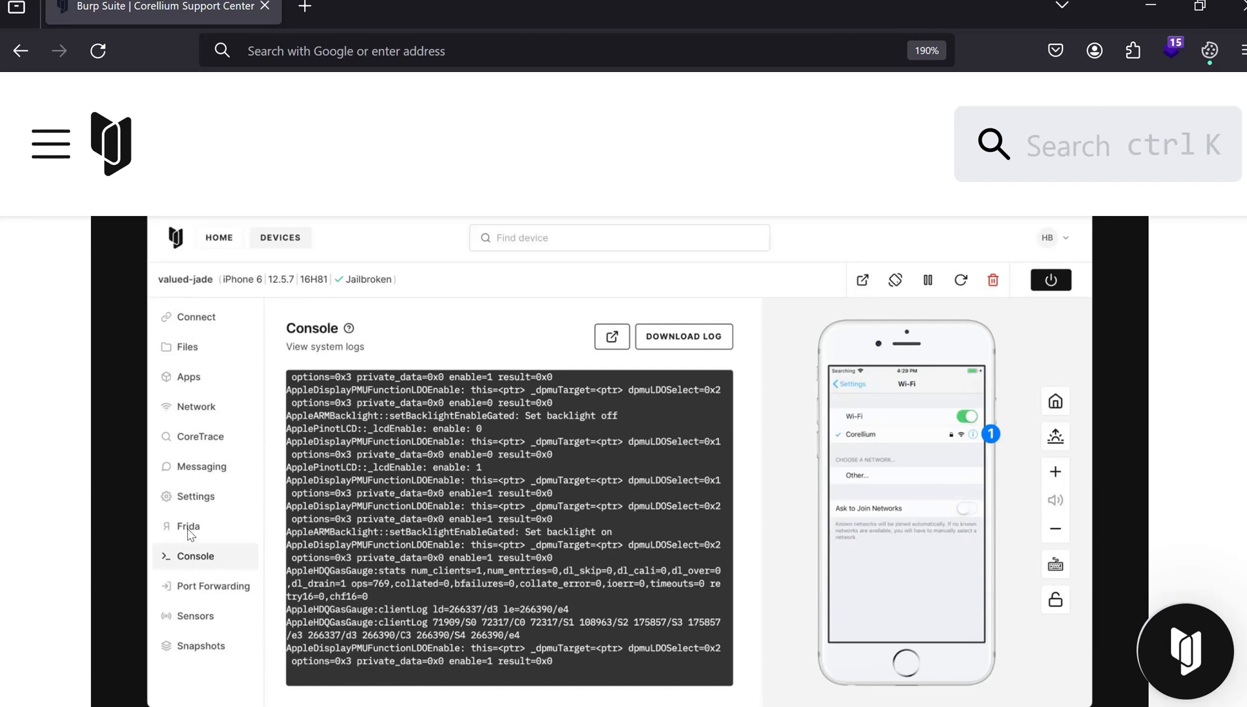
pyautogui.moveTo(223, 302)
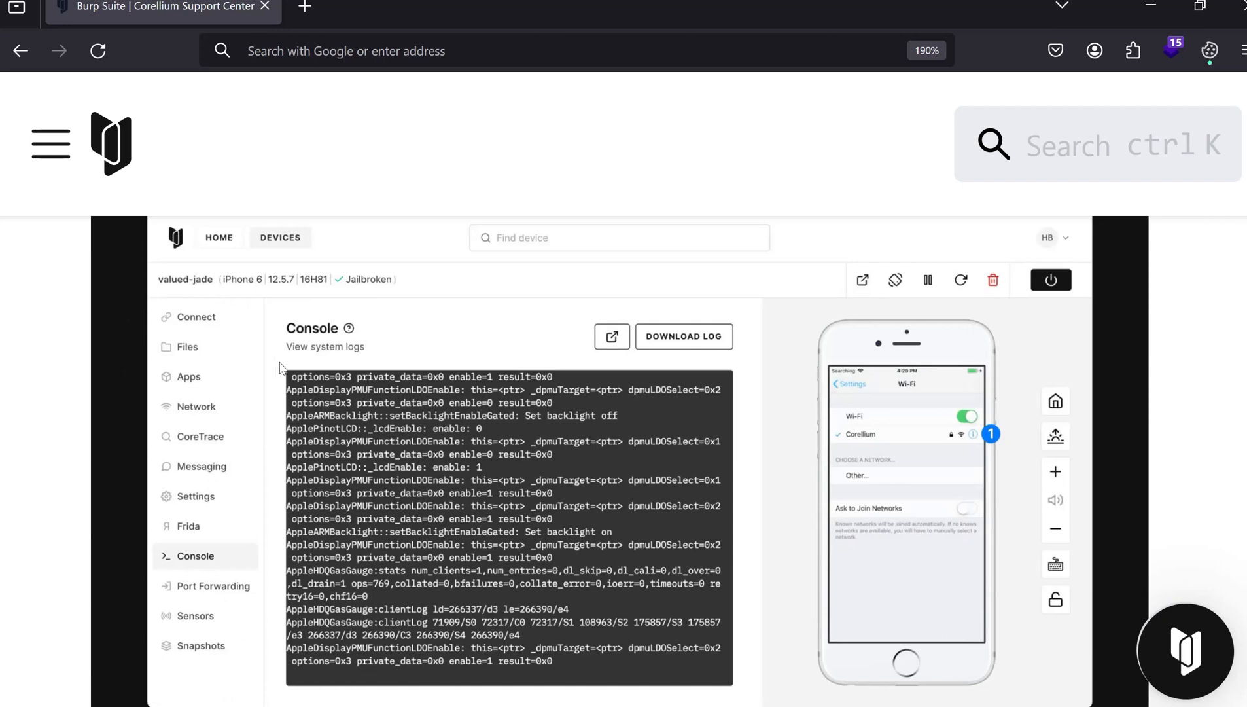
pyautogui.moveTo(498, 594)
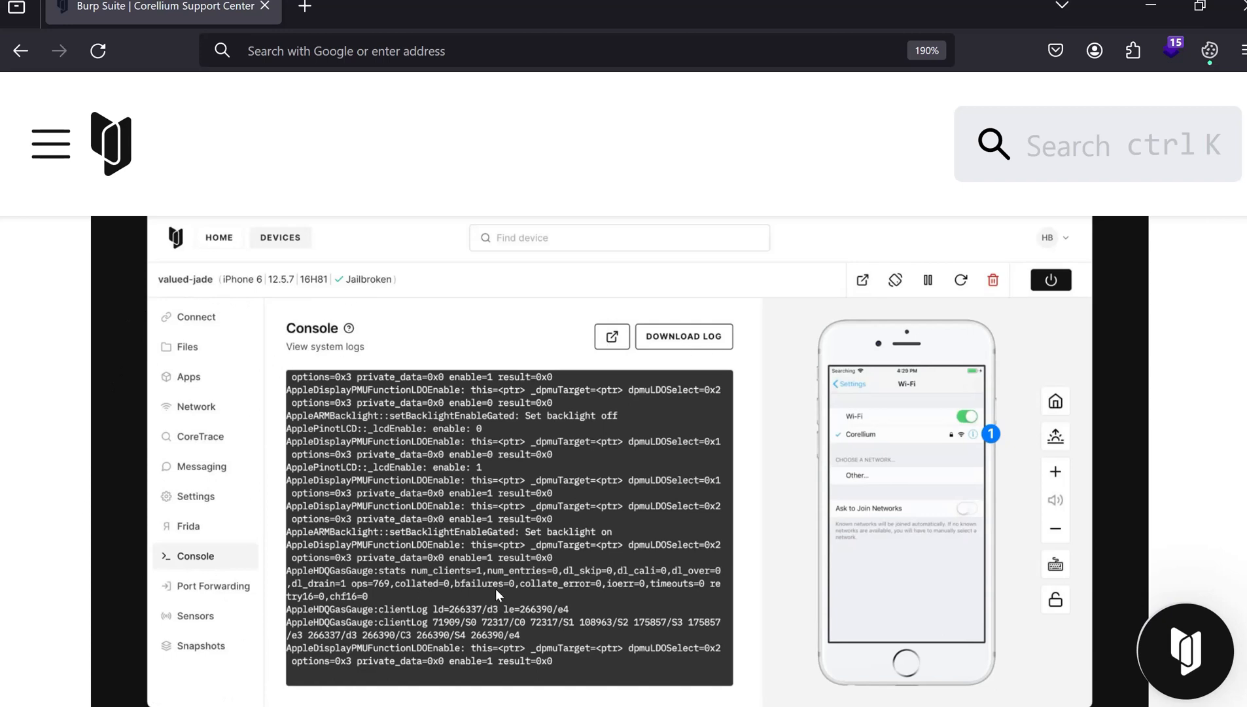
pyautogui.moveTo(846, 628)
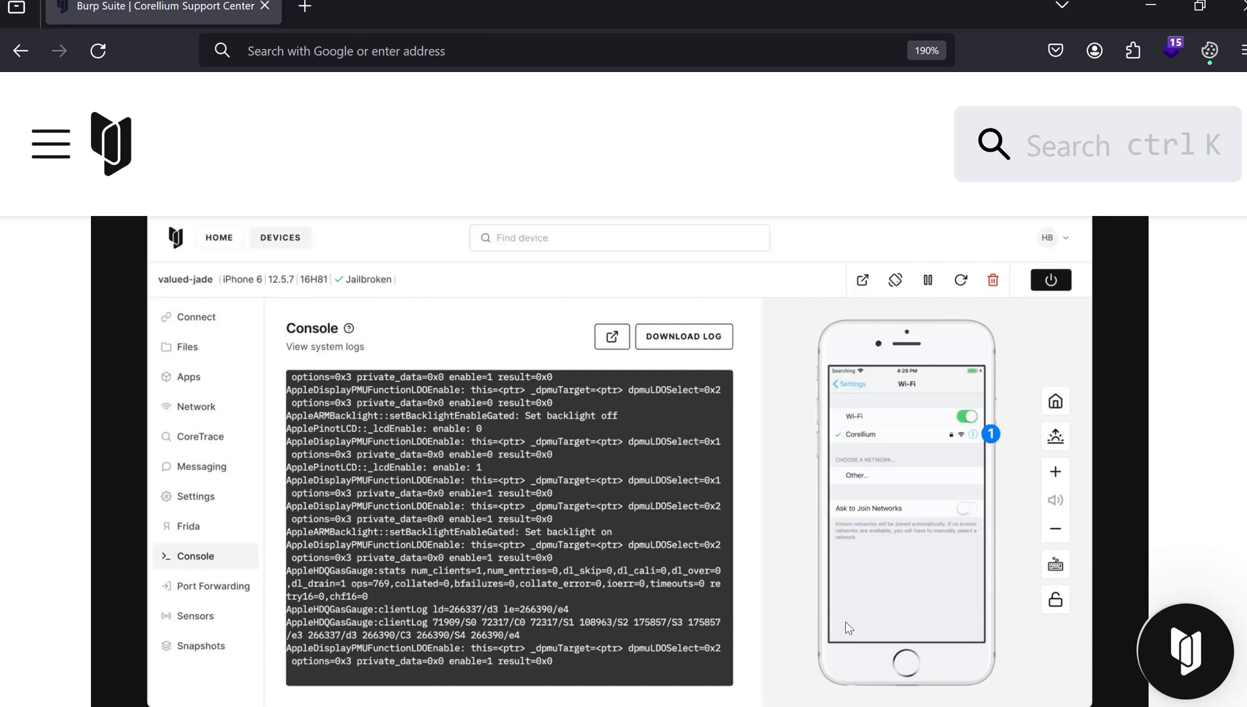
pyautogui.moveTo(1002, 328)
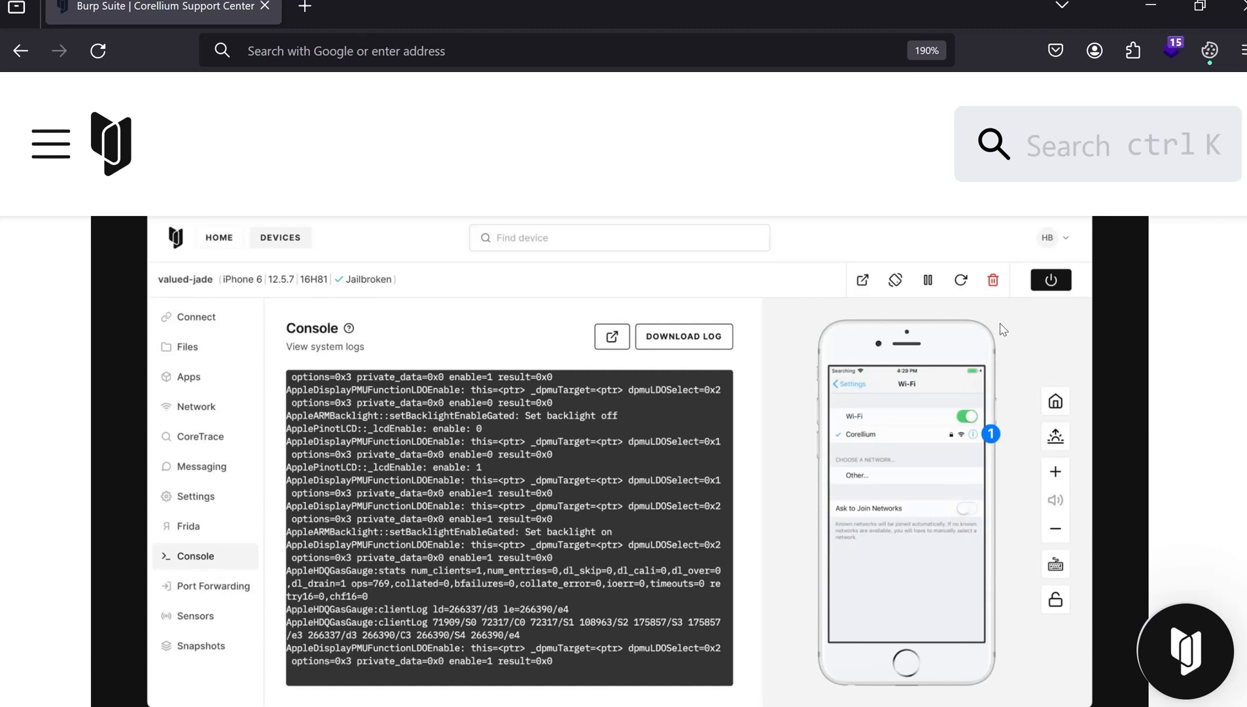
pyautogui.moveTo(889, 386)
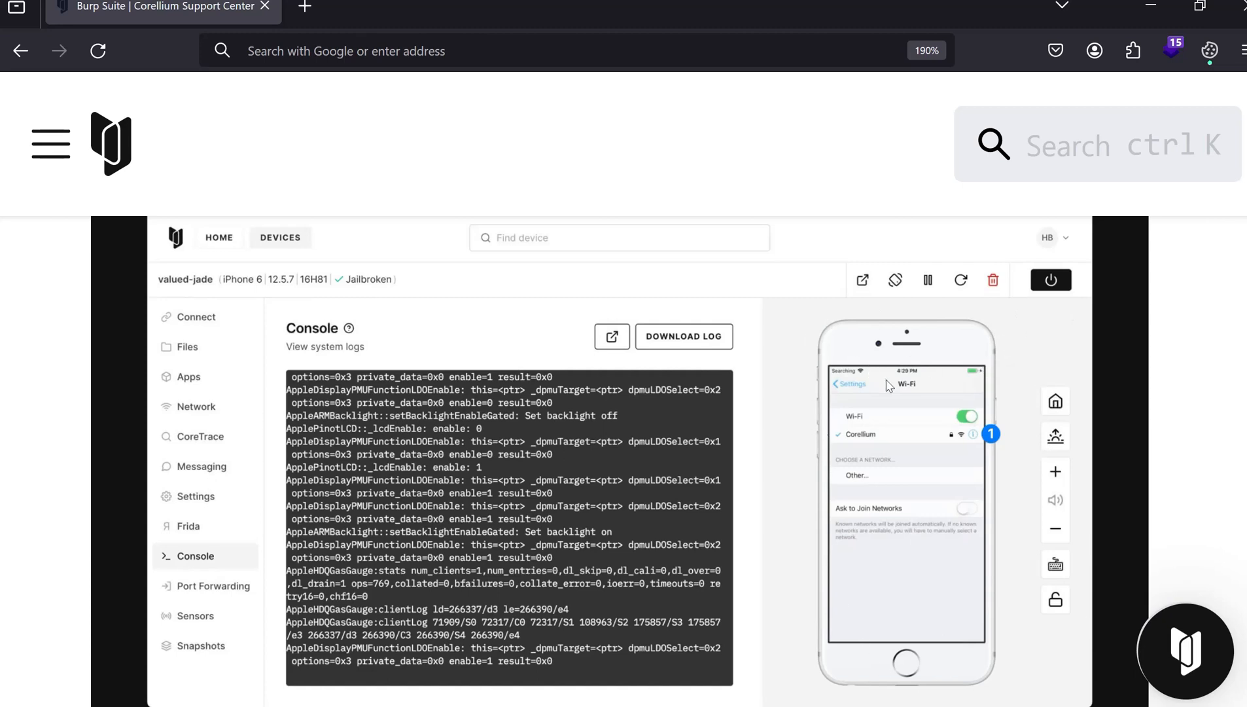
pyautogui.moveTo(861, 389)
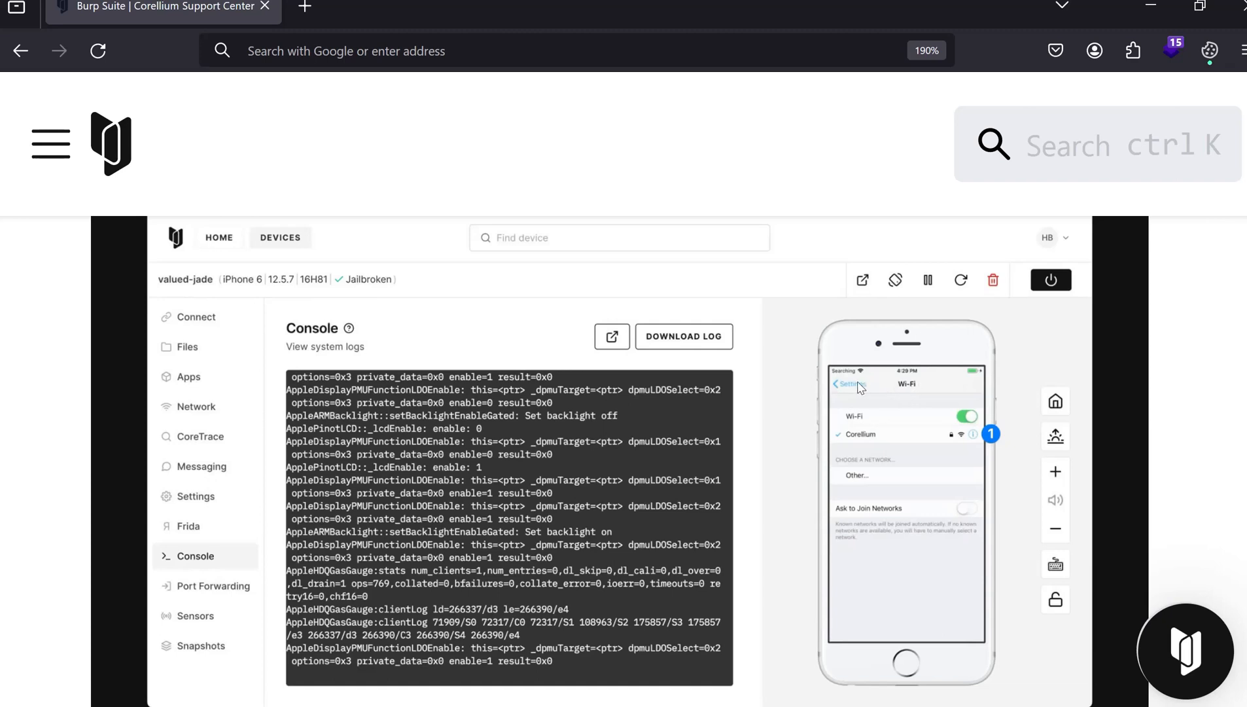
pyautogui.moveTo(910, 391)
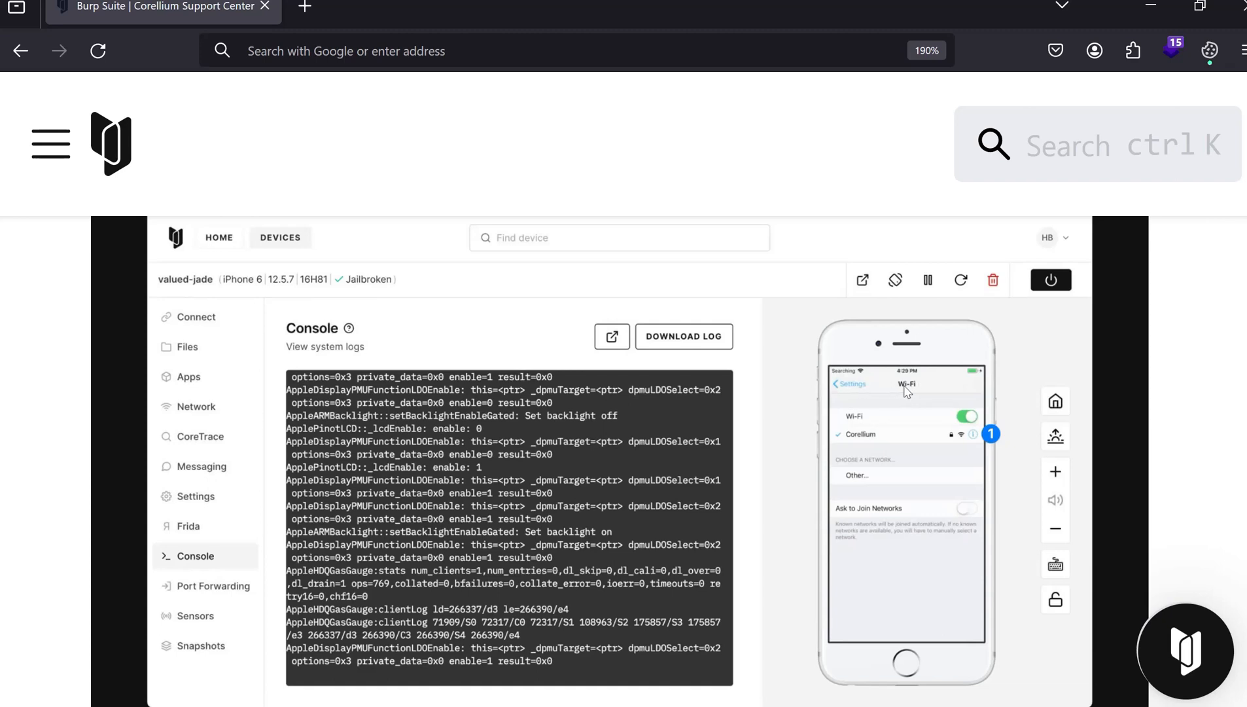
pyautogui.moveTo(889, 380)
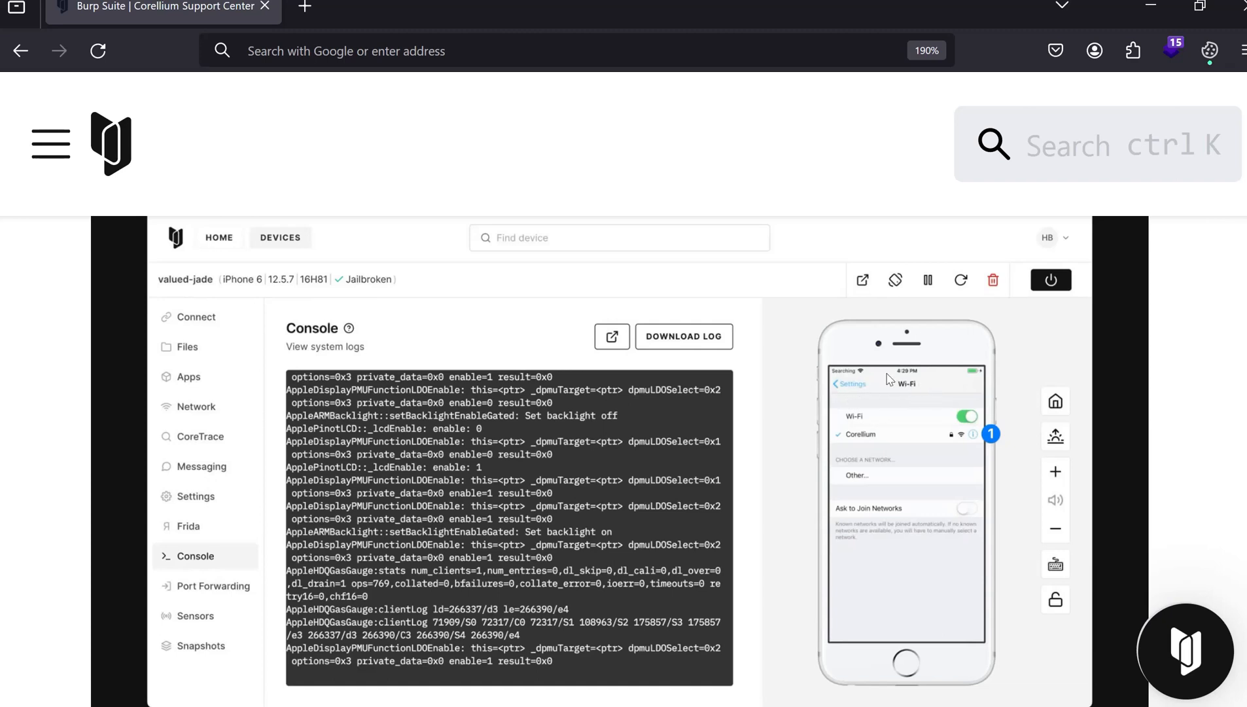
pyautogui.moveTo(916, 450)
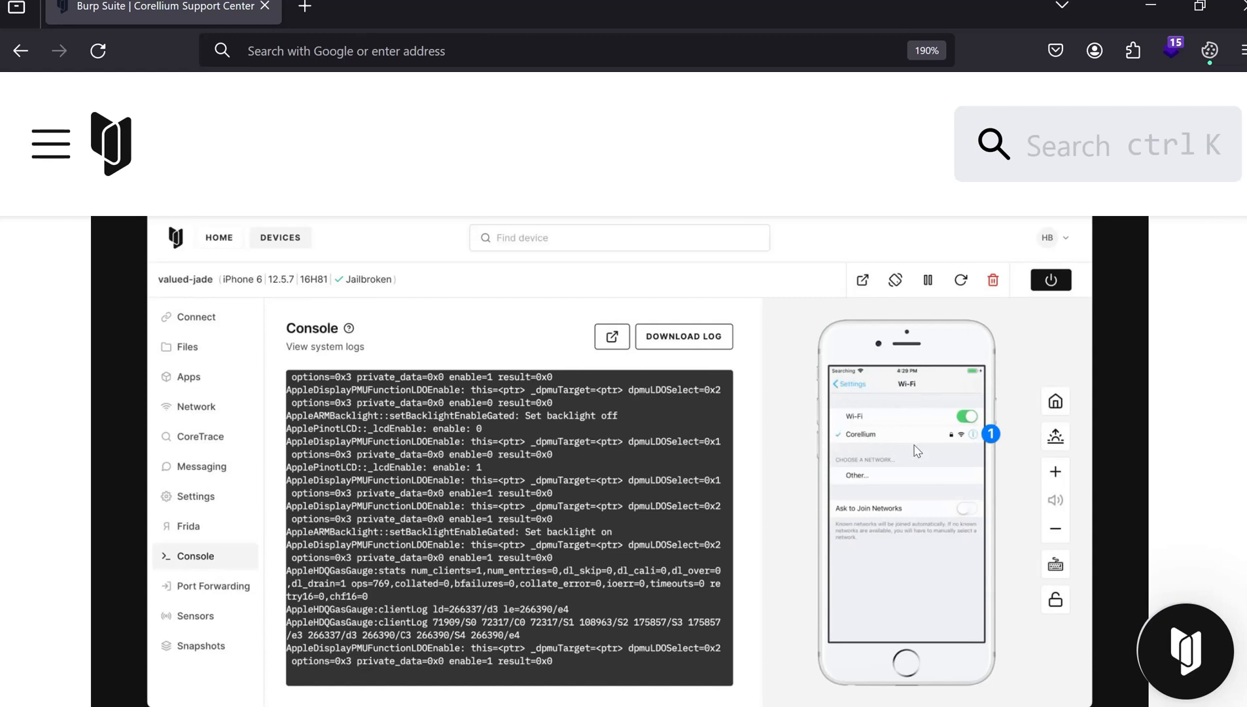
pyautogui.moveTo(951, 455)
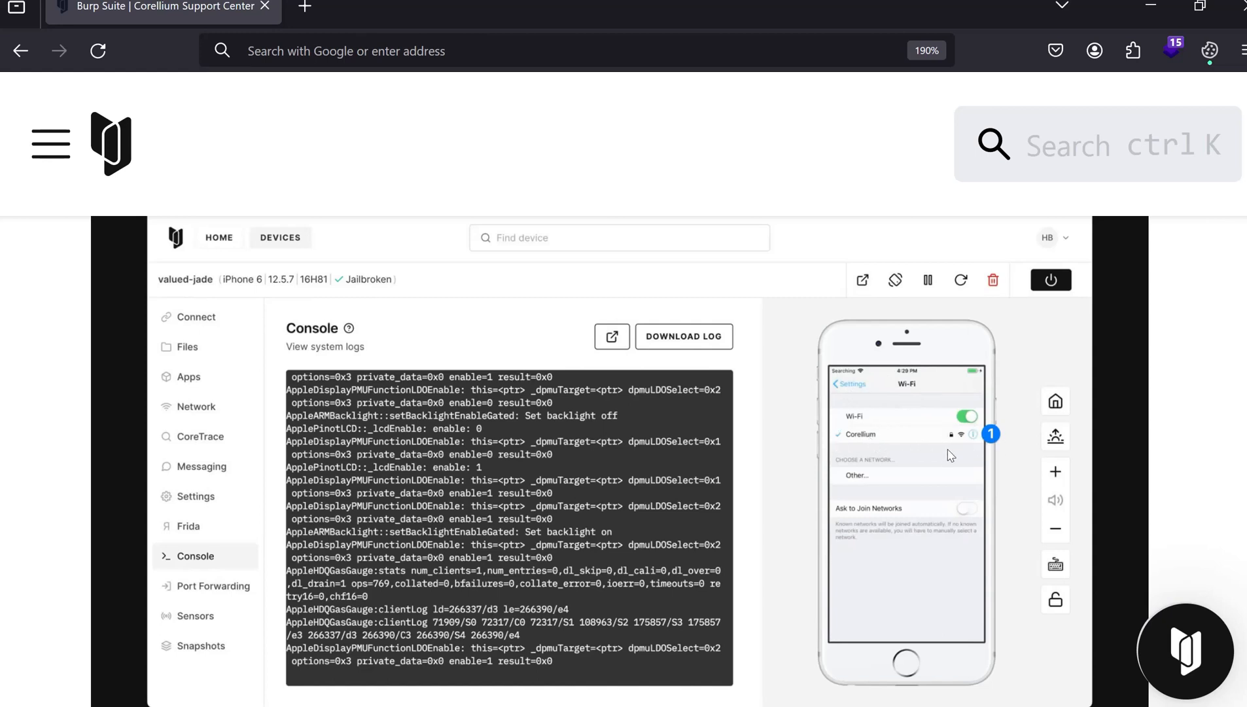
pyautogui.moveTo(904, 451)
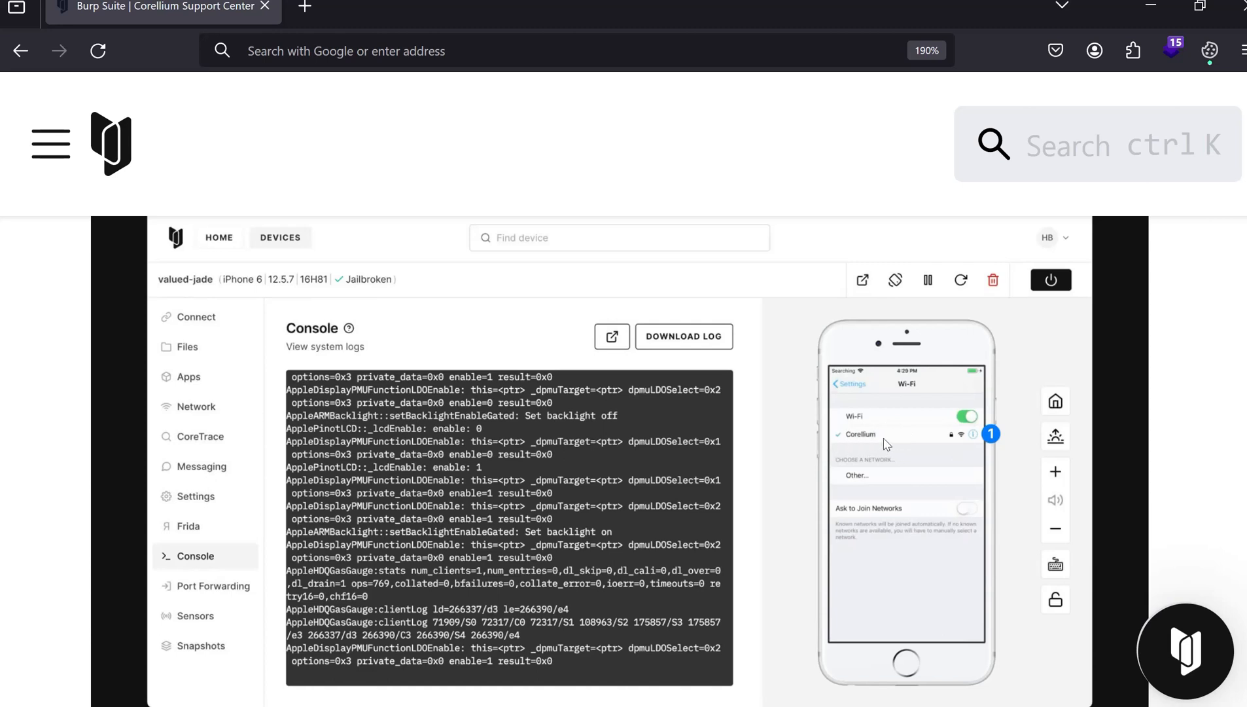
pyautogui.moveTo(973, 452)
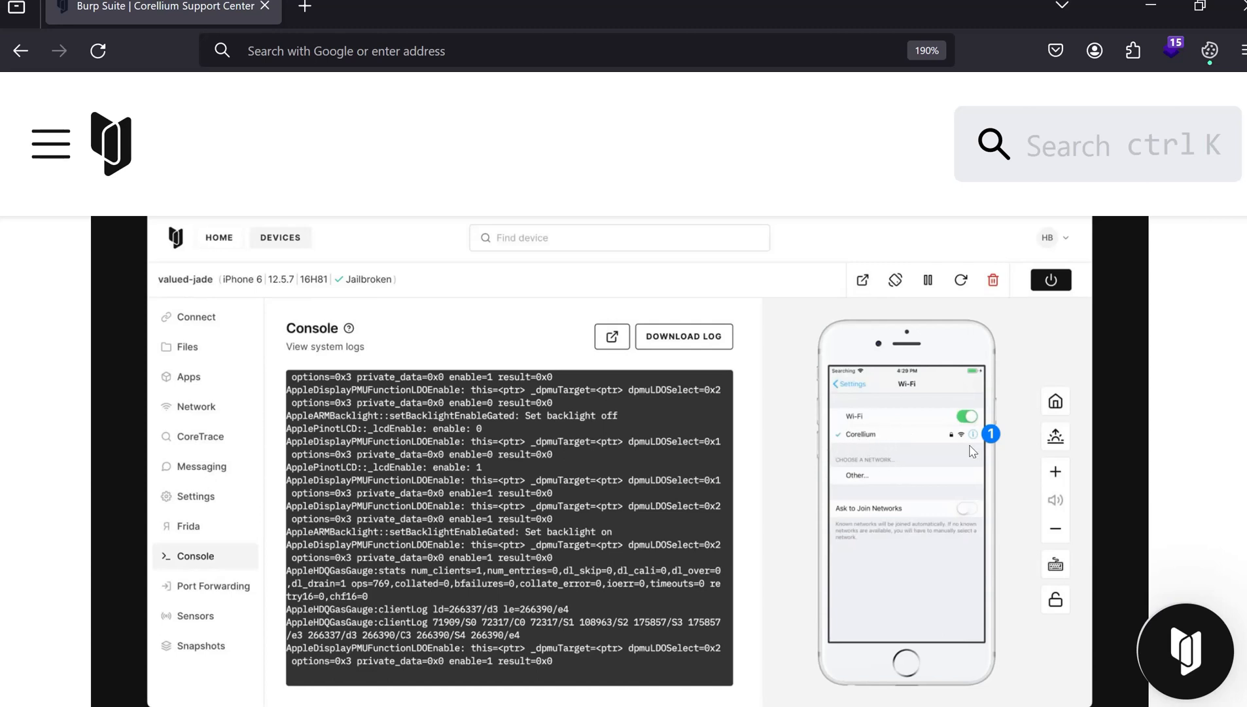
pyautogui.moveTo(987, 443)
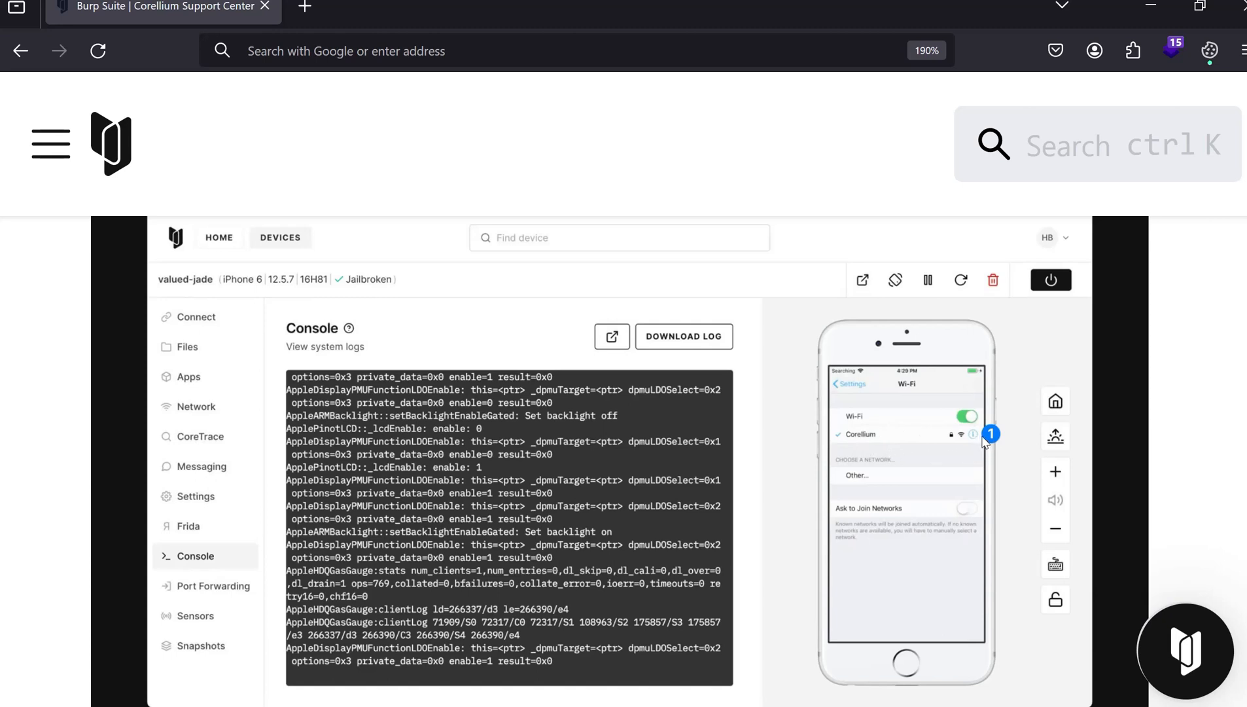
pyautogui.moveTo(944, 636)
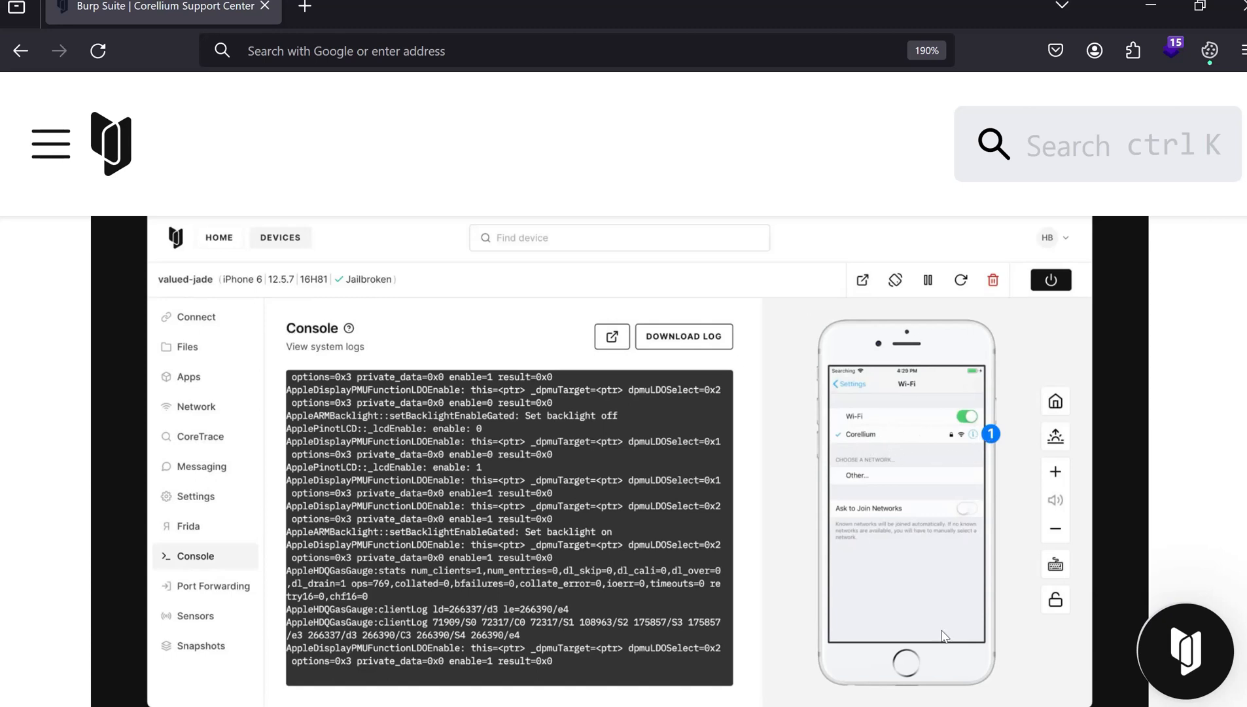
pyautogui.moveTo(915, 382)
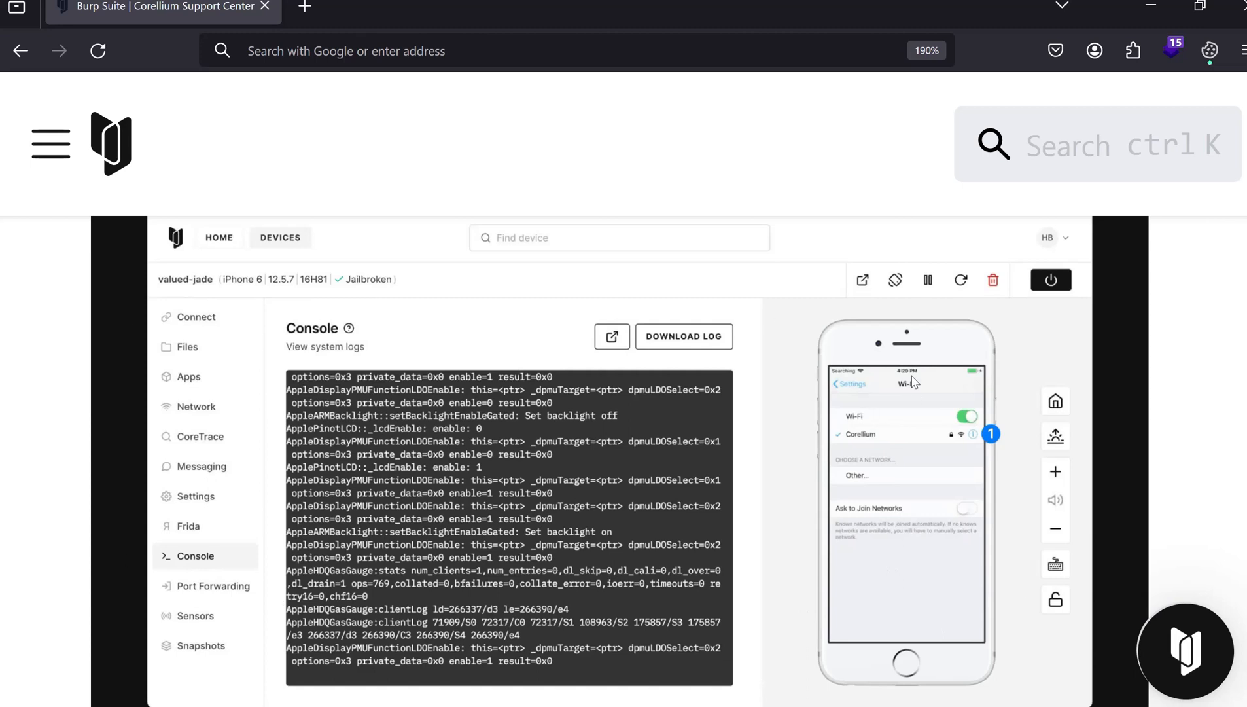
pyautogui.moveTo(941, 411)
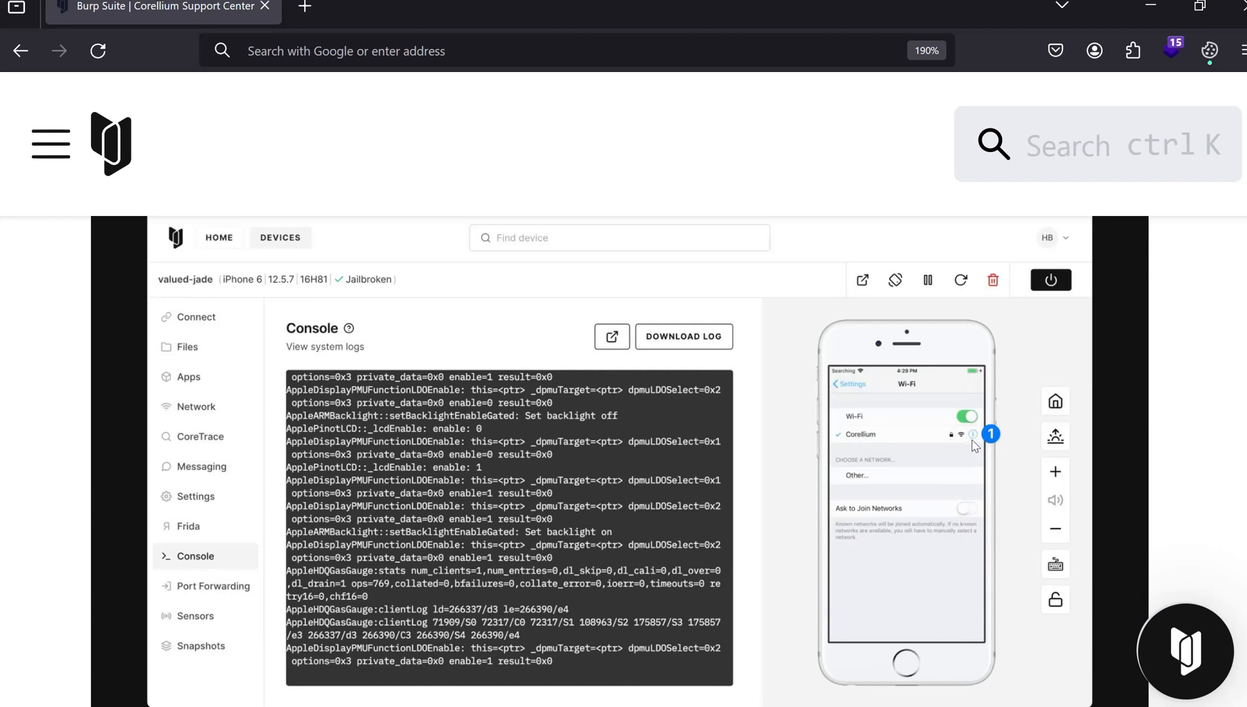
pyautogui.moveTo(850, 397)
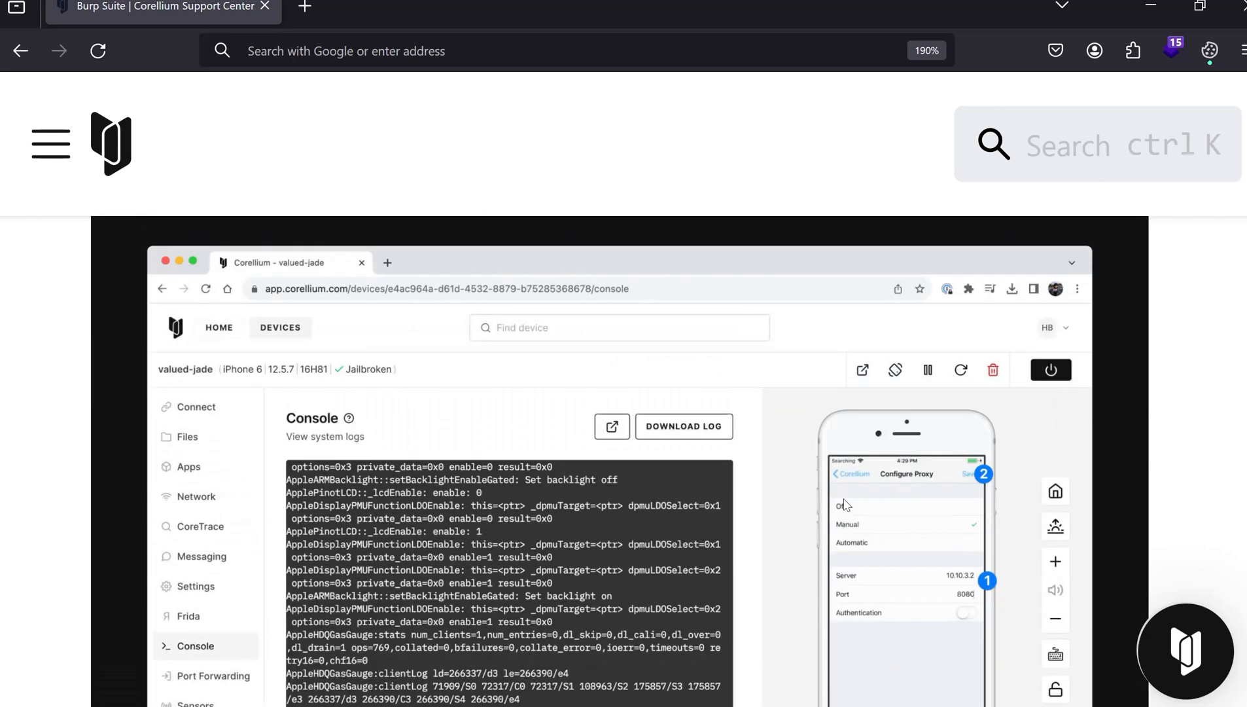
pyautogui.scroll(-3)
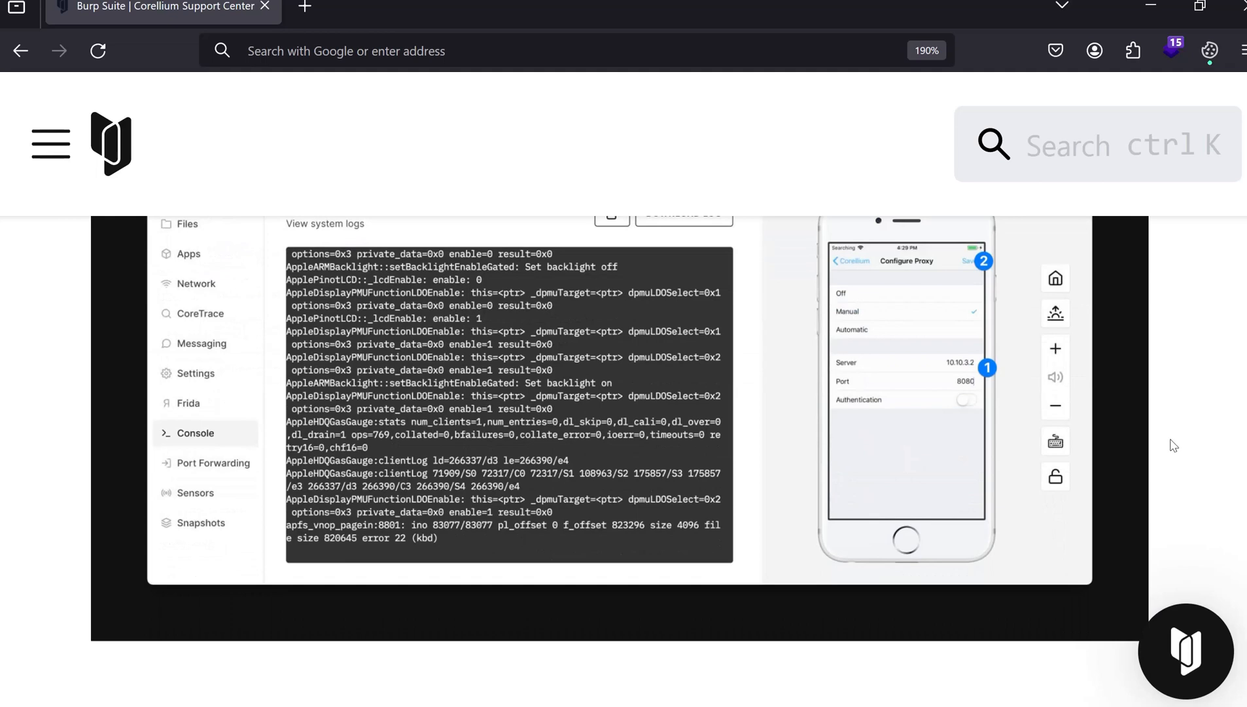
pyautogui.scroll(-3)
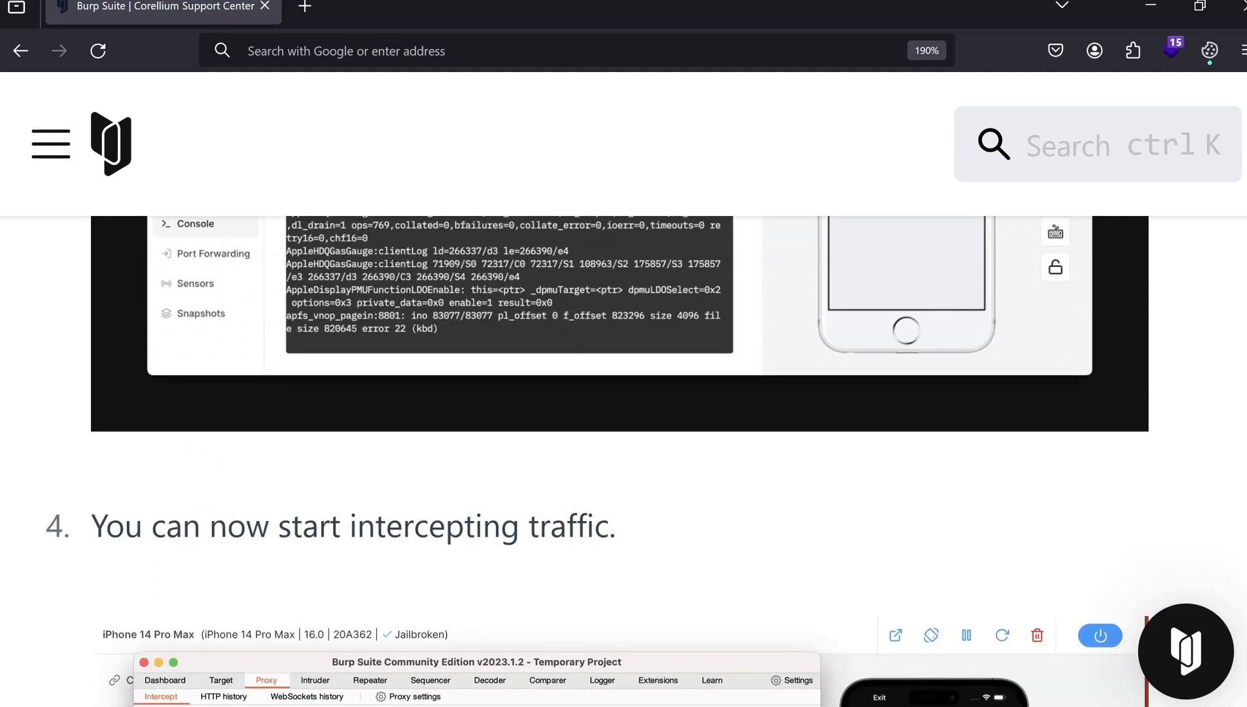
pyautogui.scroll(-3)
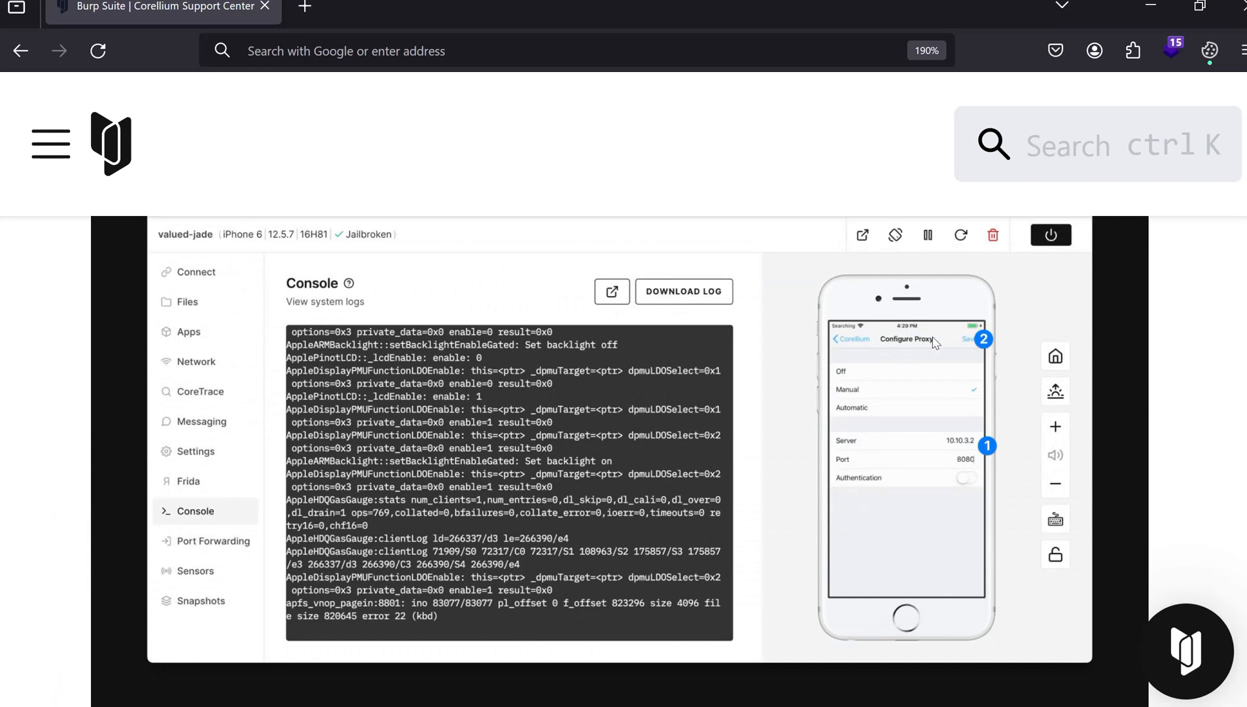
pyautogui.moveTo(991, 380)
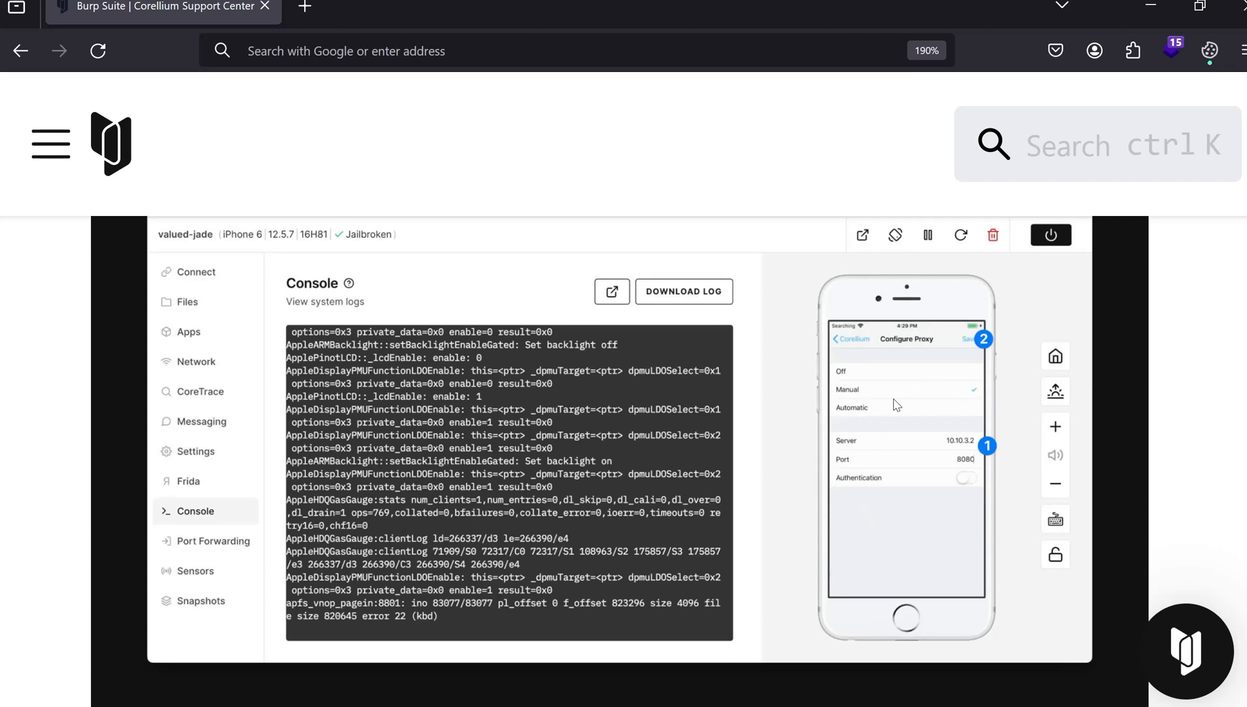
pyautogui.moveTo(950, 431)
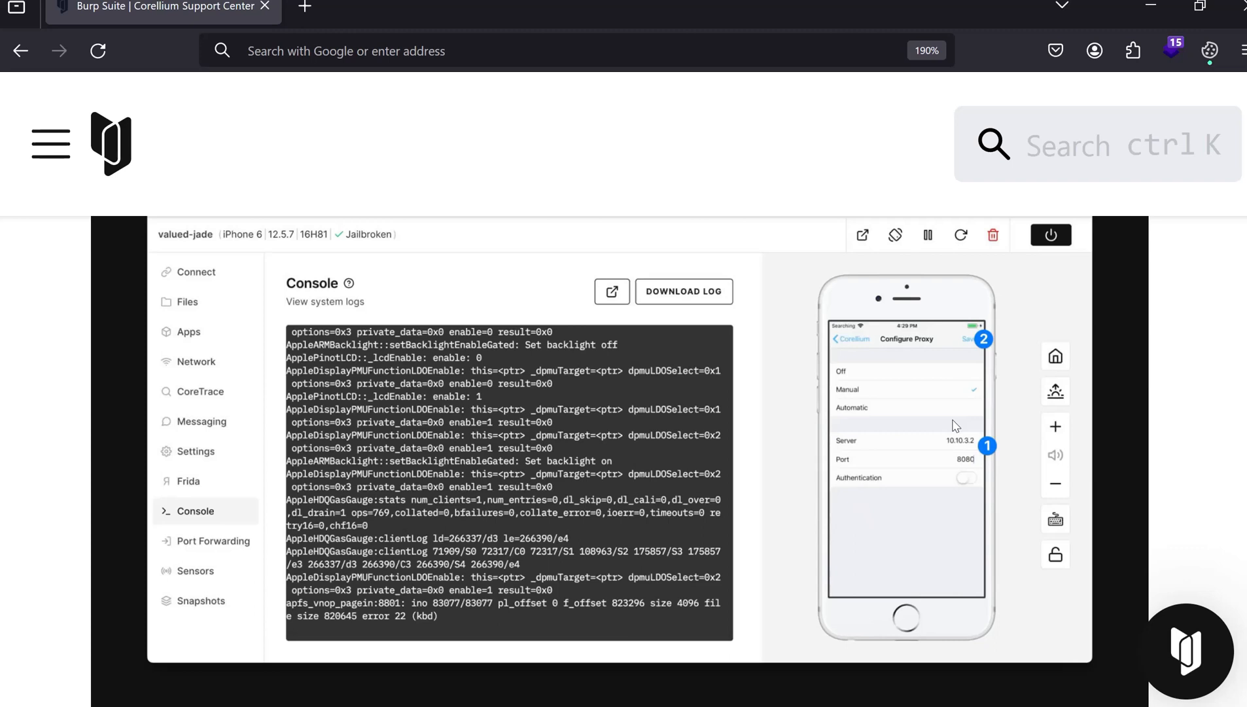
pyautogui.moveTo(968, 457)
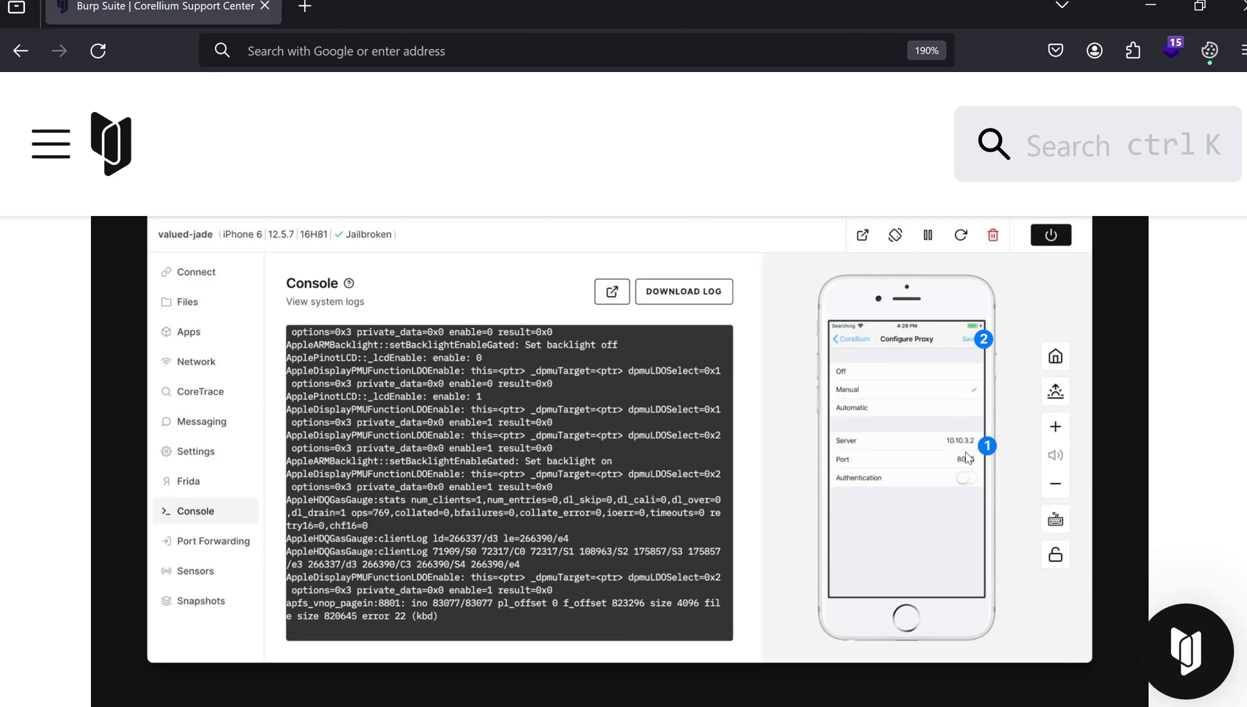
pyautogui.moveTo(972, 453)
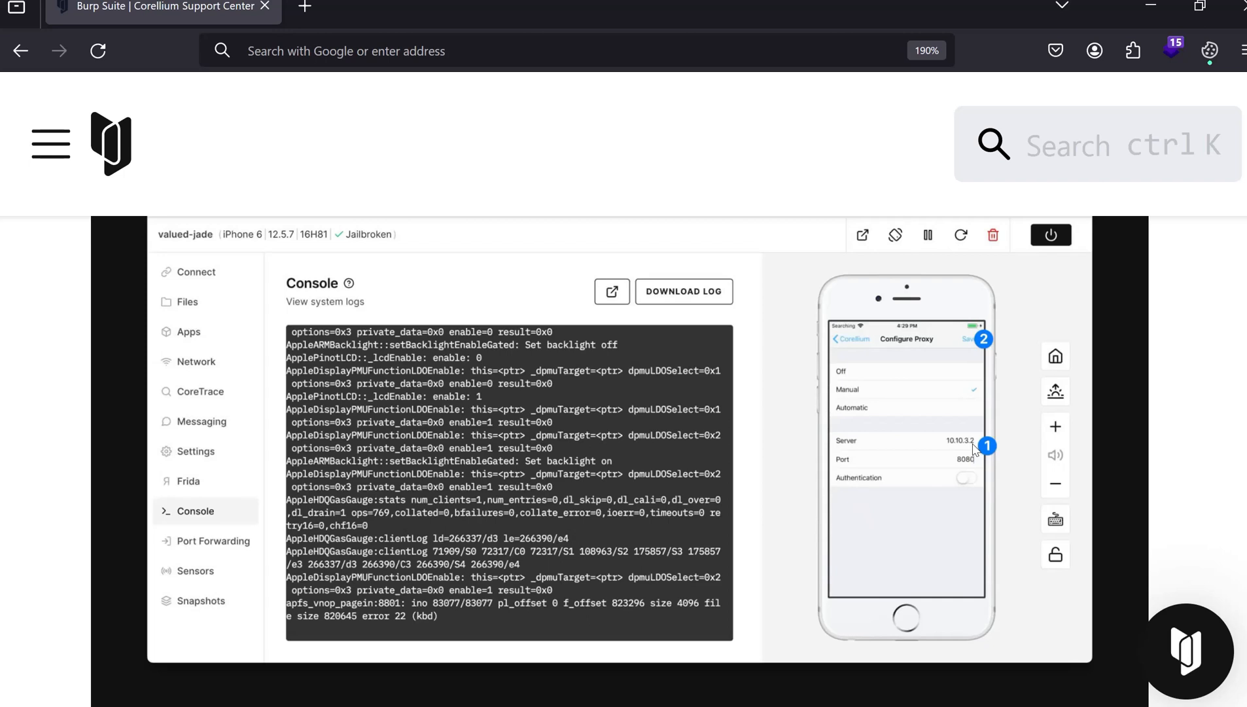
pyautogui.moveTo(839, 611)
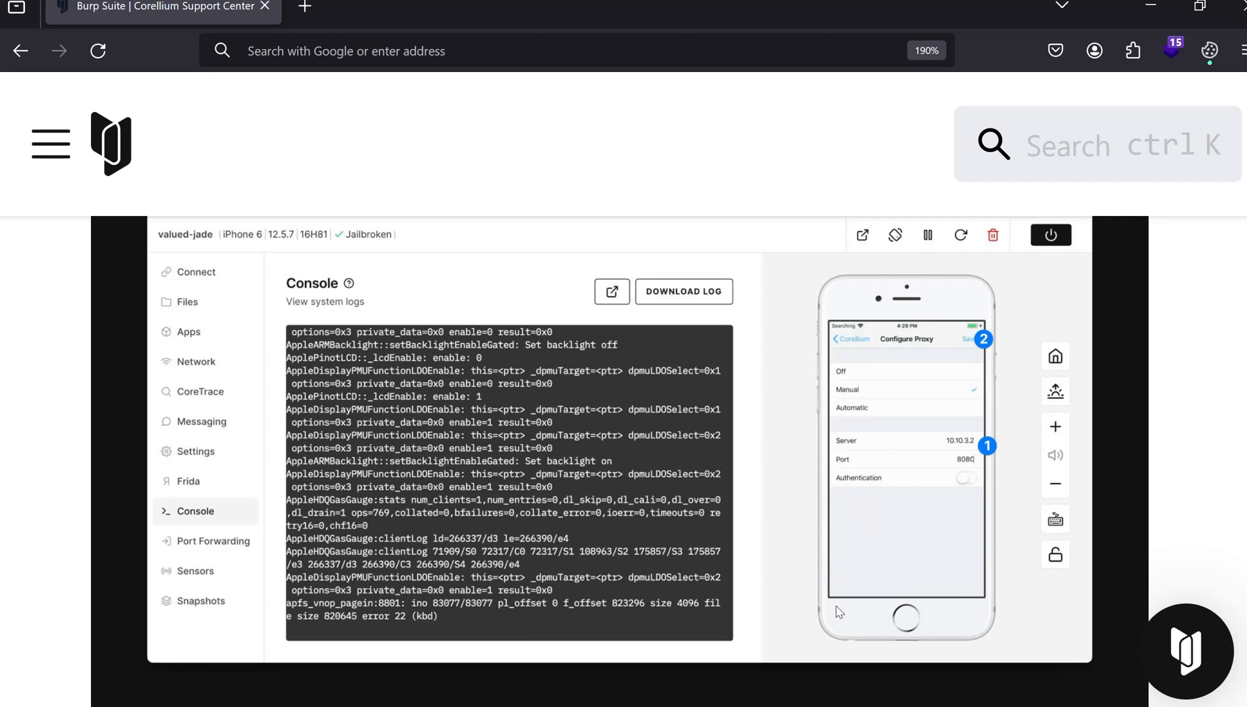
pyautogui.moveTo(973, 456)
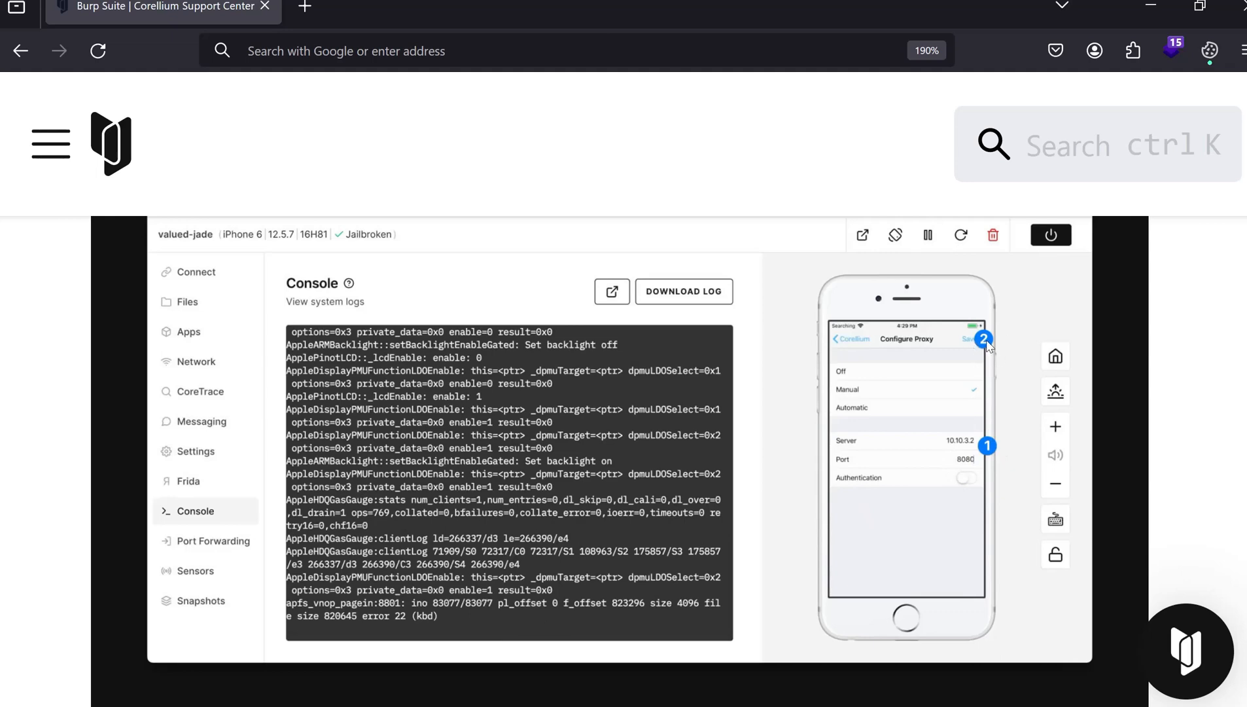
pyautogui.moveTo(702, 454)
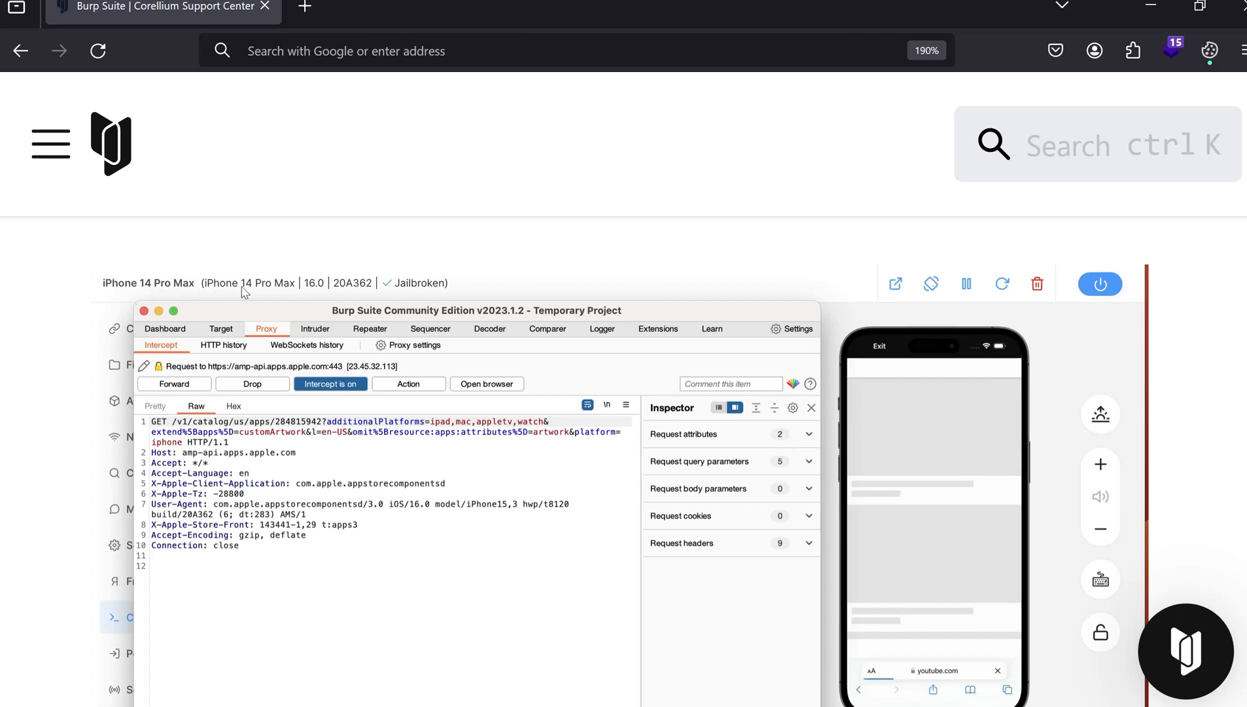
pyautogui.moveTo(320, 306)
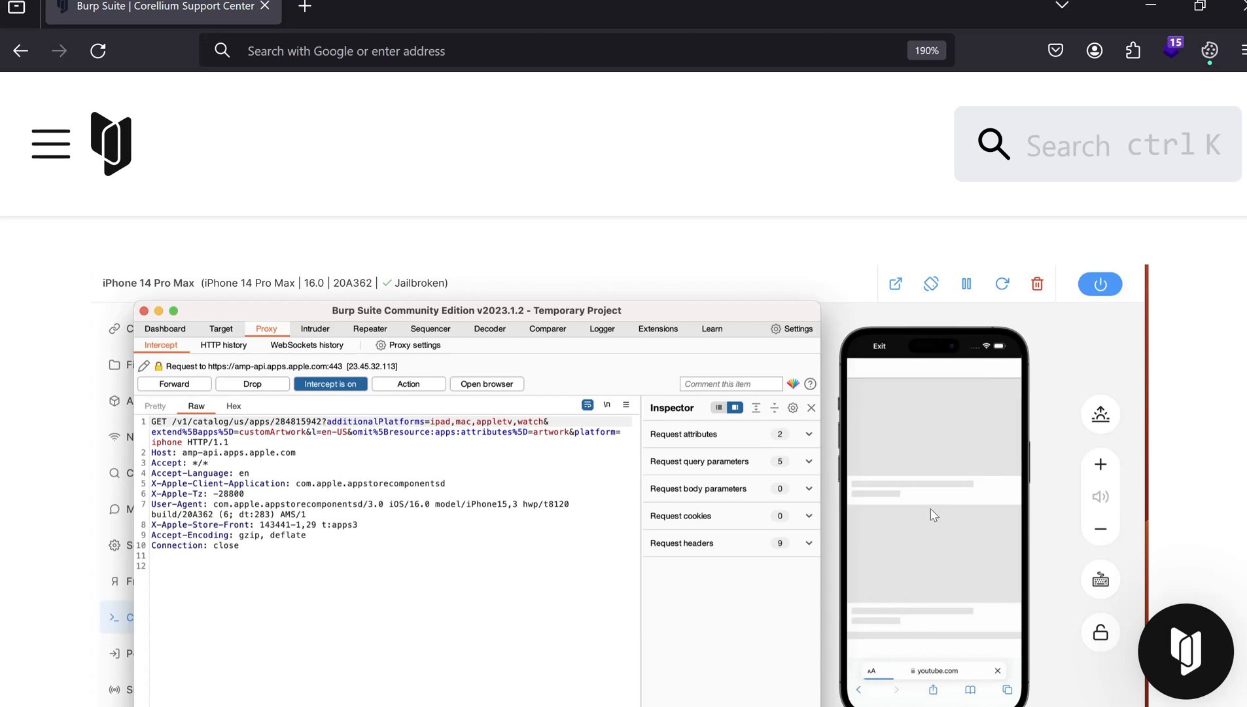
pyautogui.moveTo(930, 686)
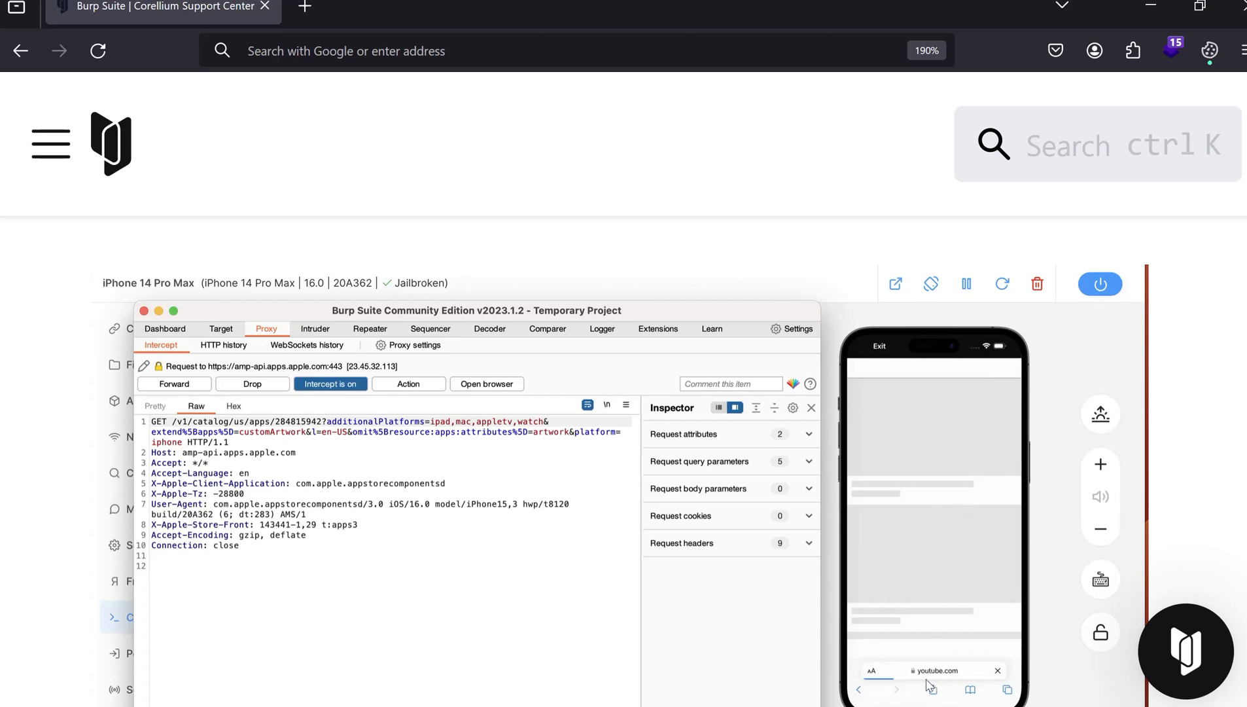
pyautogui.moveTo(965, 688)
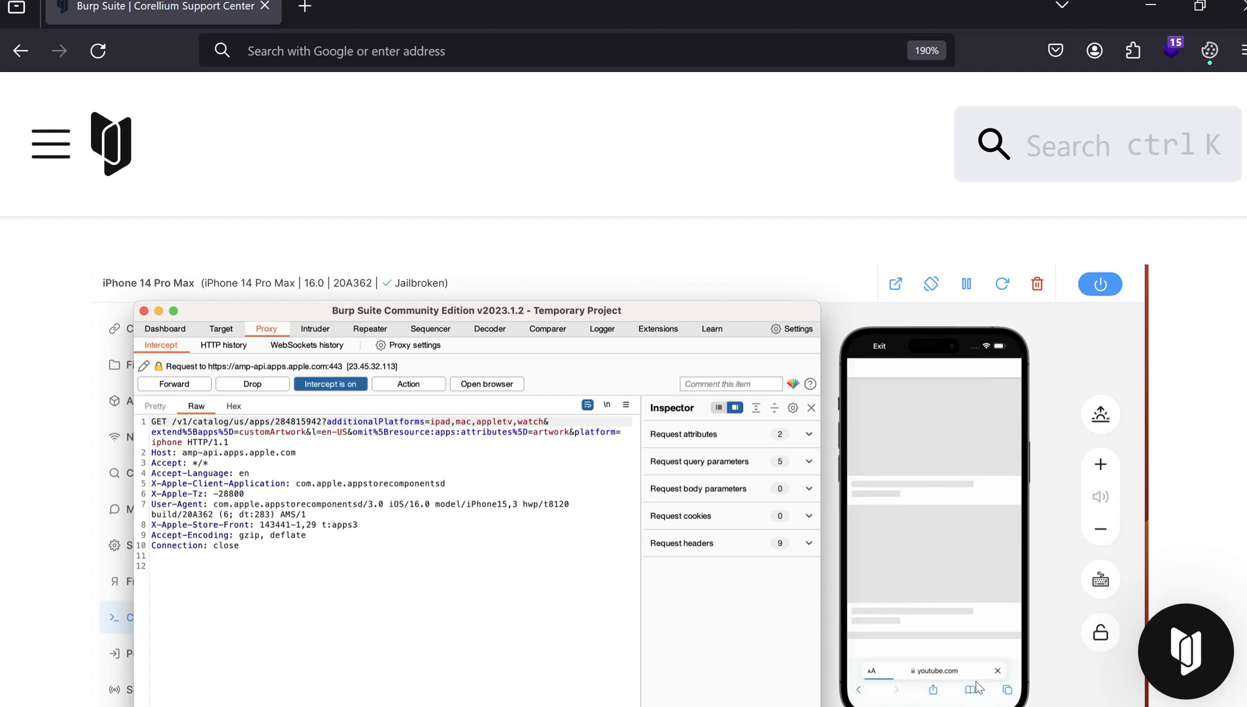
pyautogui.moveTo(358, 470)
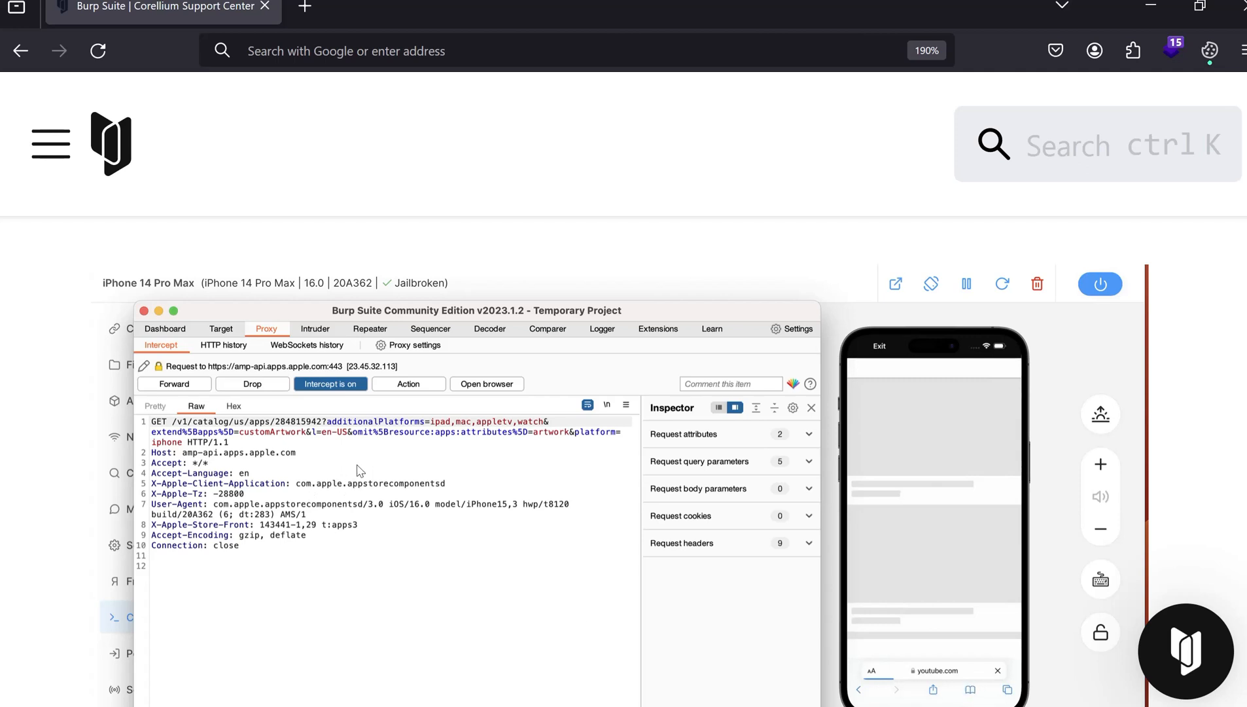
pyautogui.moveTo(333, 446)
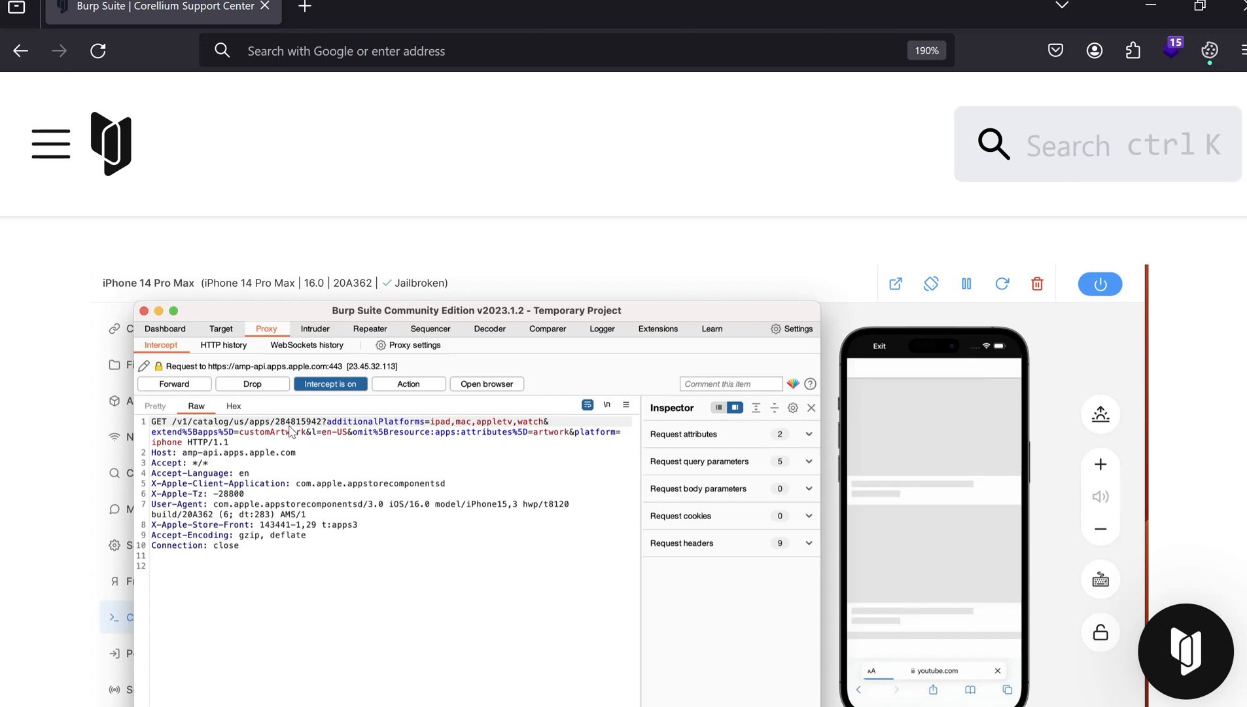
pyautogui.moveTo(303, 430)
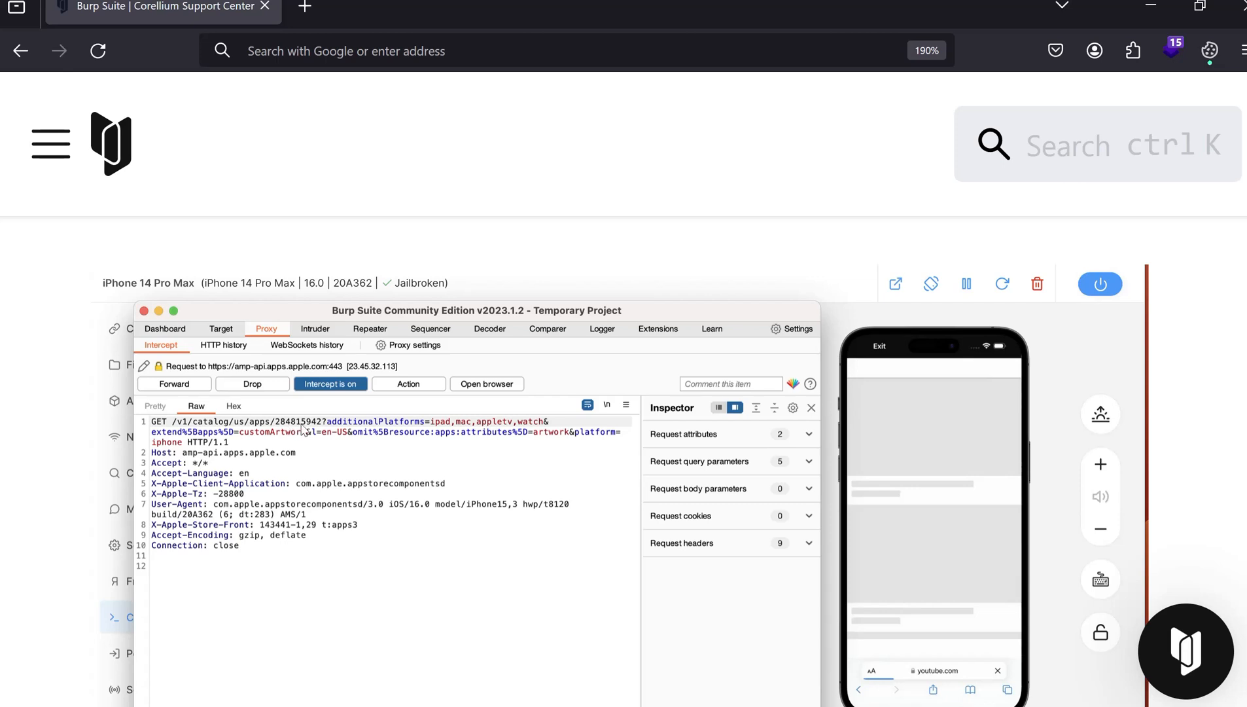
pyautogui.moveTo(246, 521)
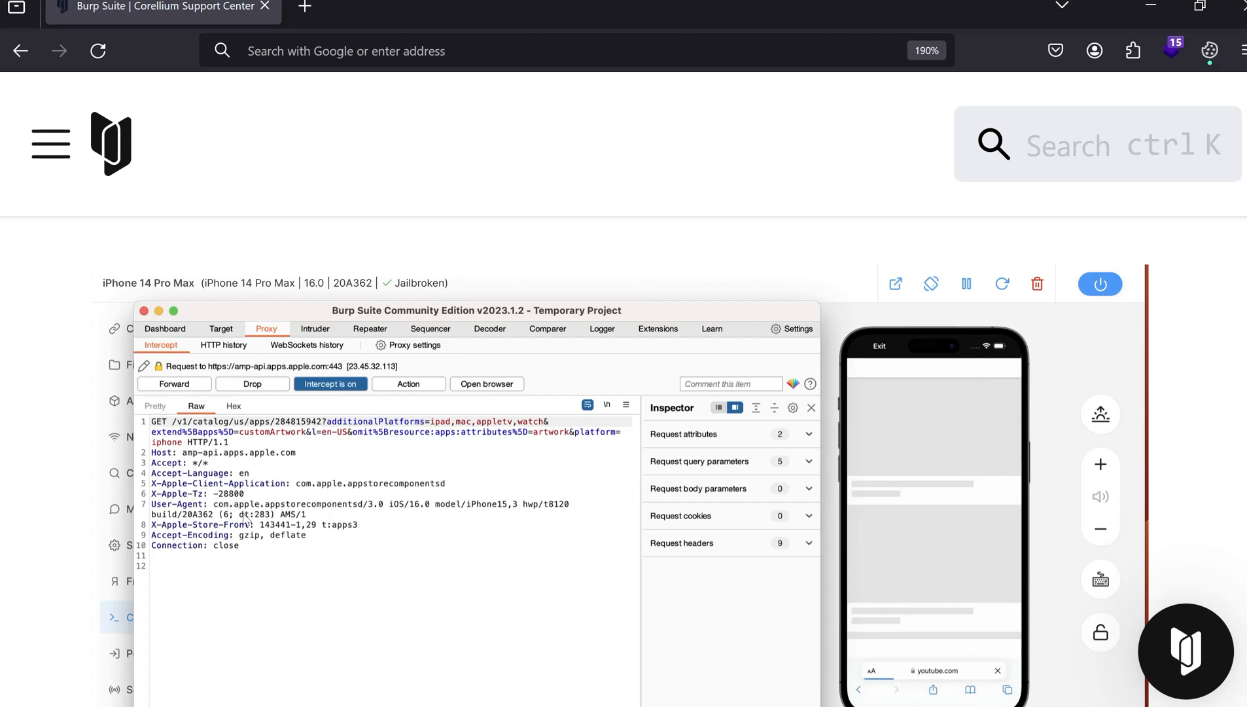
pyautogui.moveTo(788, 655)
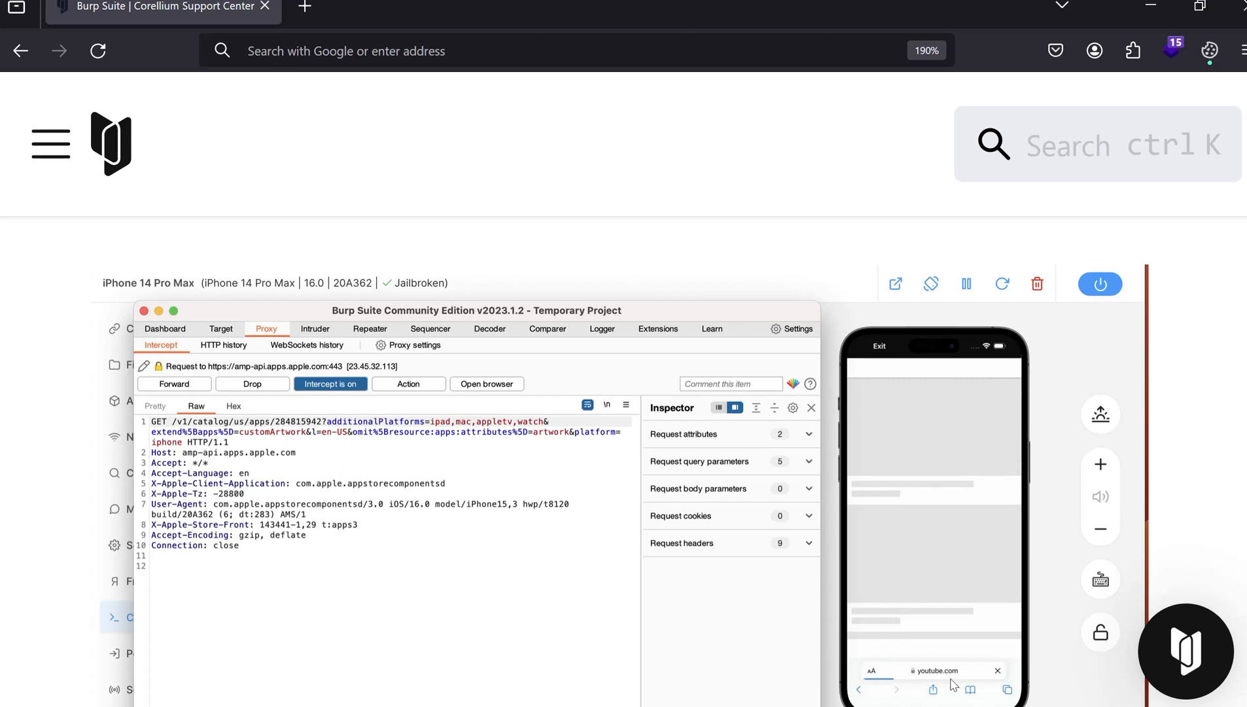
pyautogui.moveTo(446, 461)
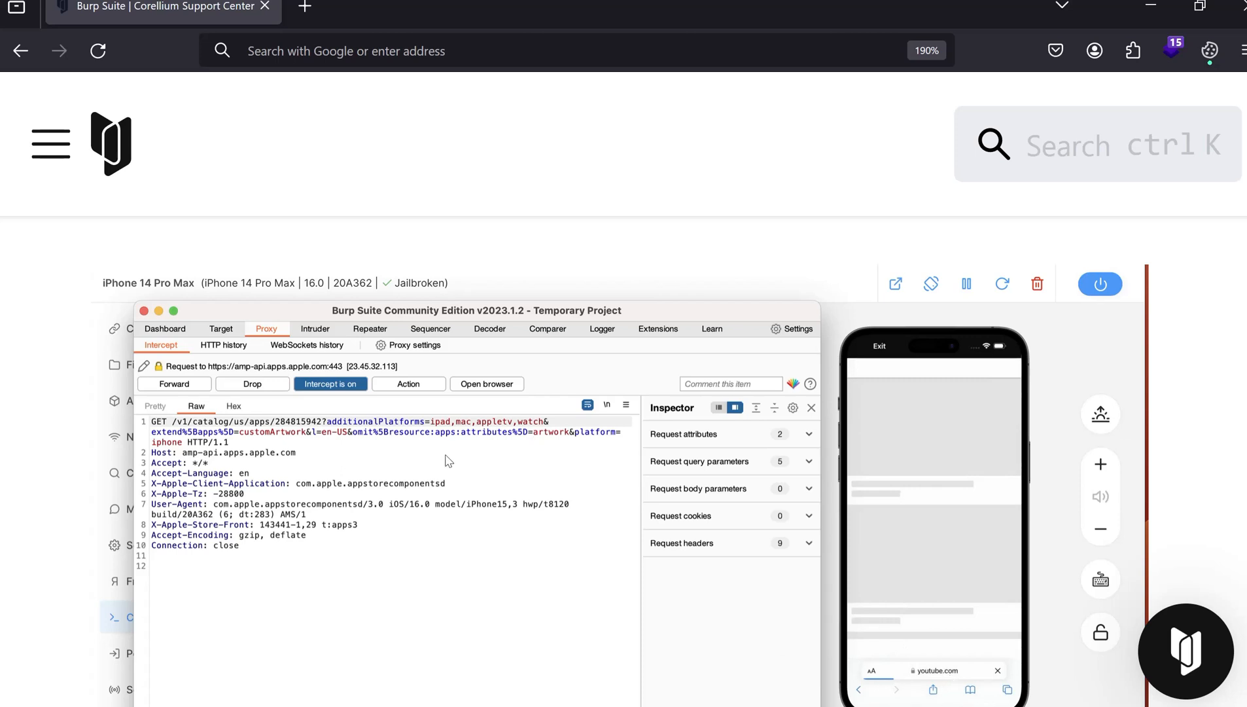
pyautogui.moveTo(481, 458)
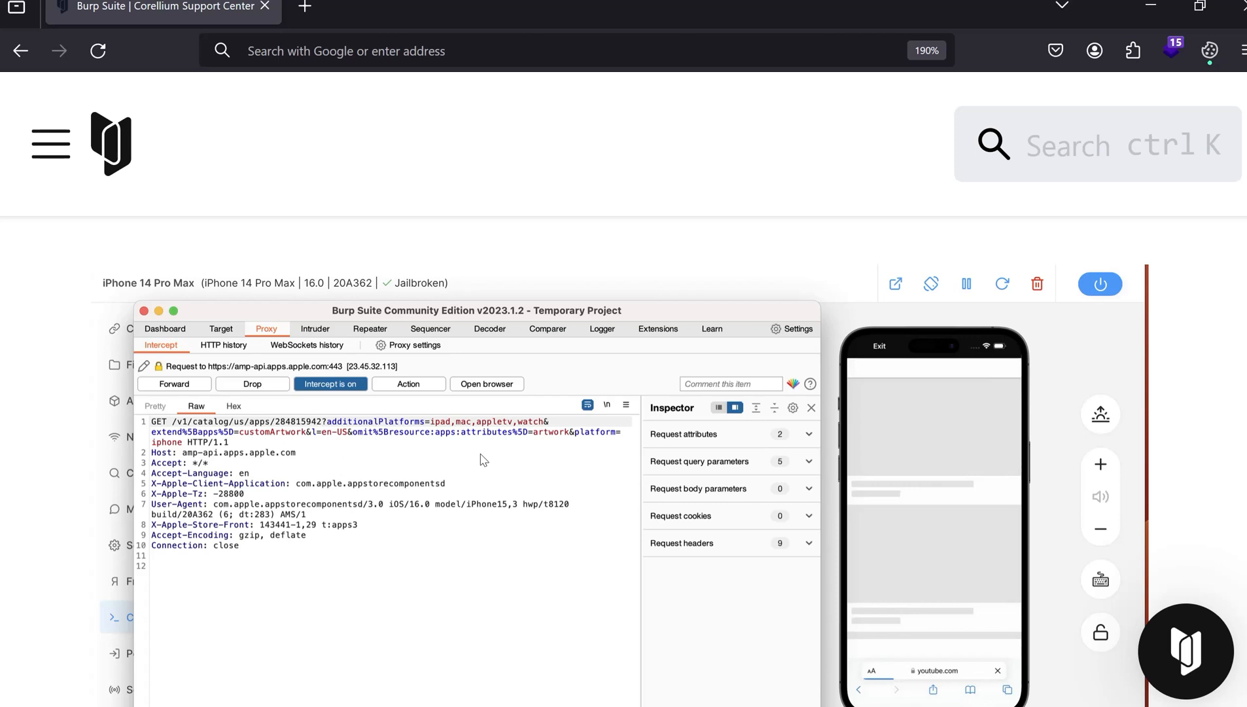
pyautogui.moveTo(588, 477)
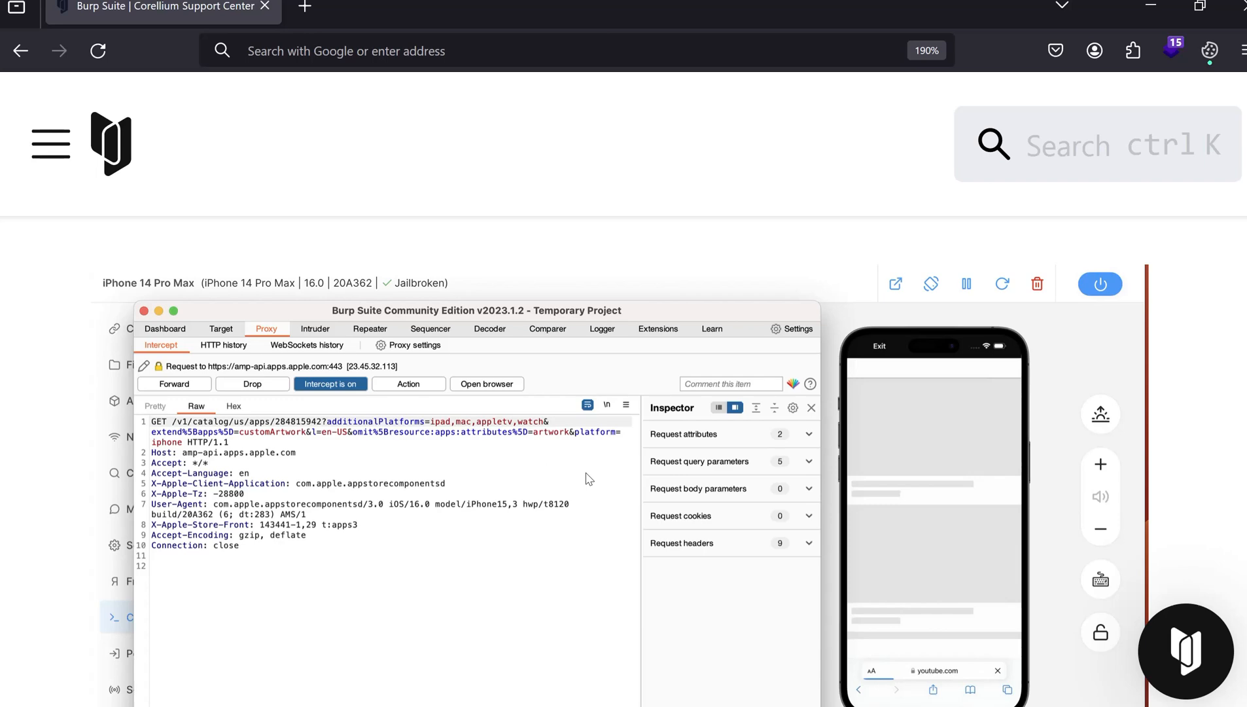
pyautogui.moveTo(589, 505)
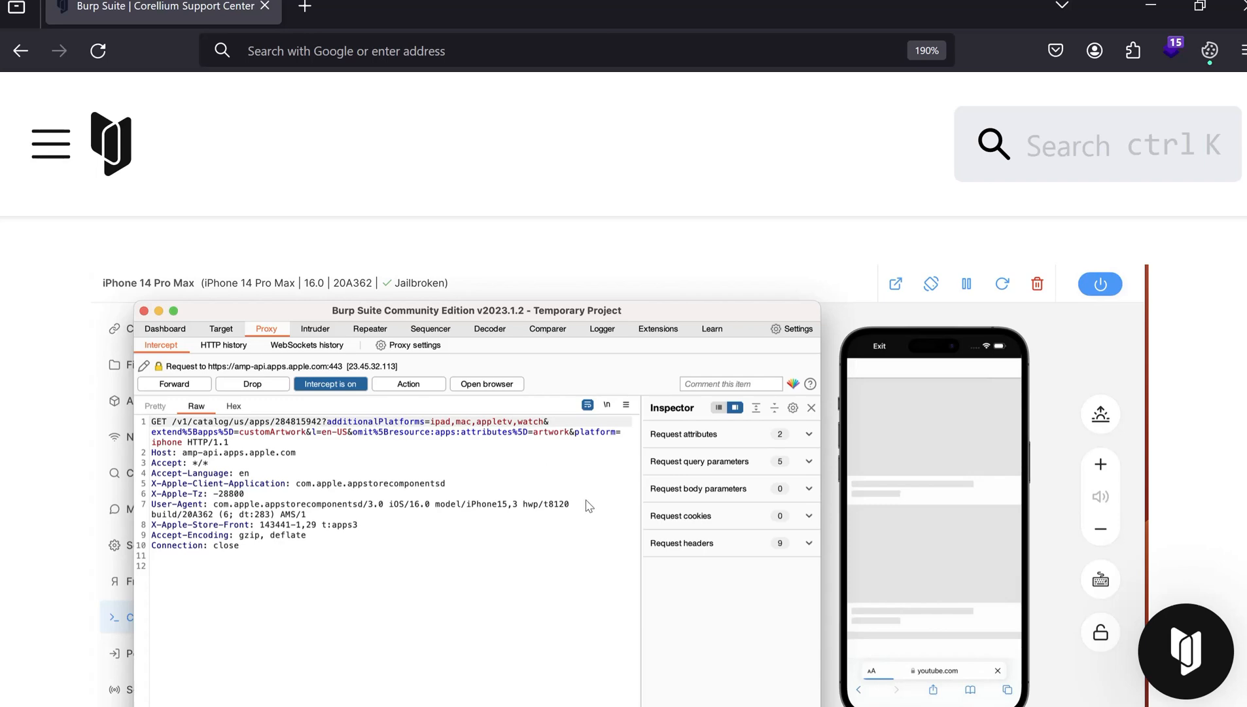
pyautogui.moveTo(601, 507)
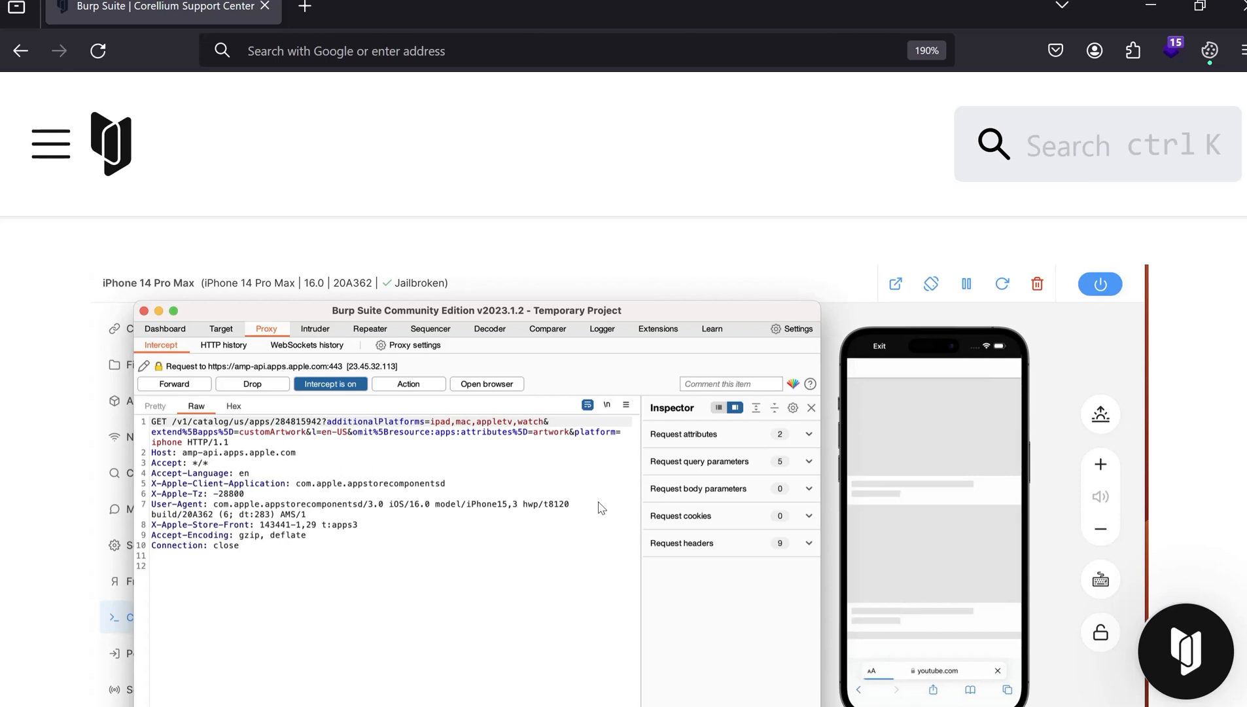
pyautogui.moveTo(505, 488)
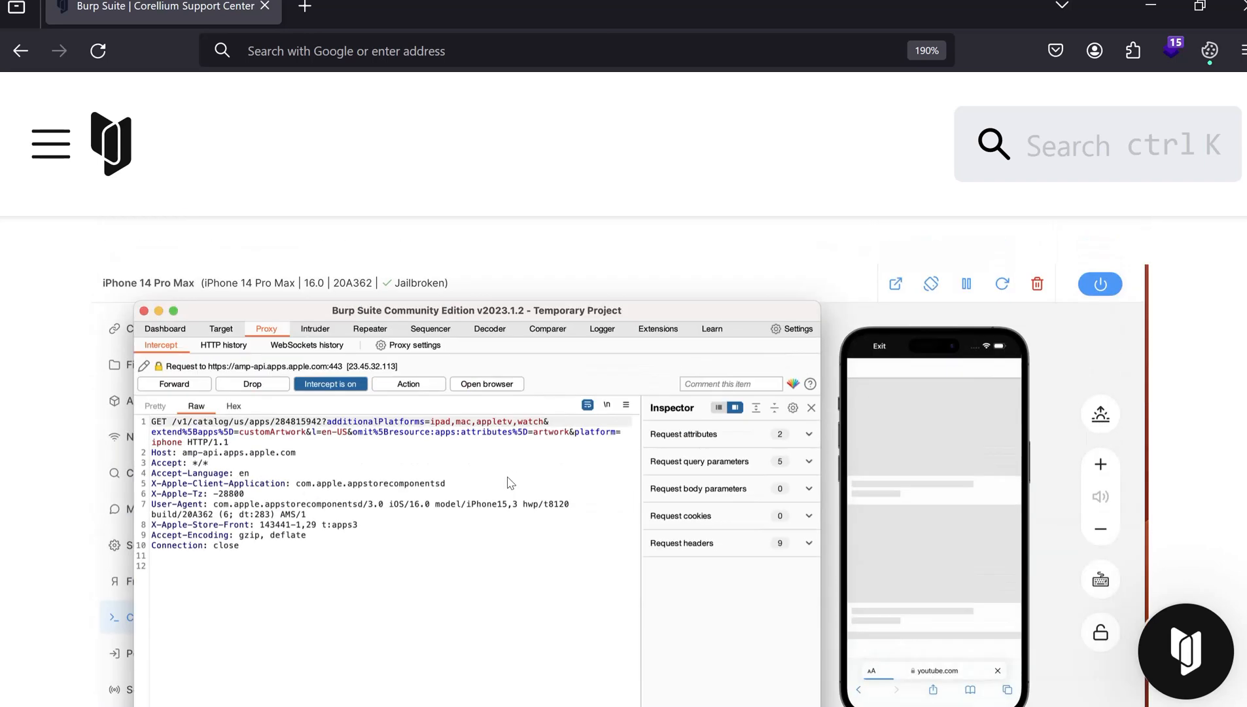
pyautogui.moveTo(534, 483)
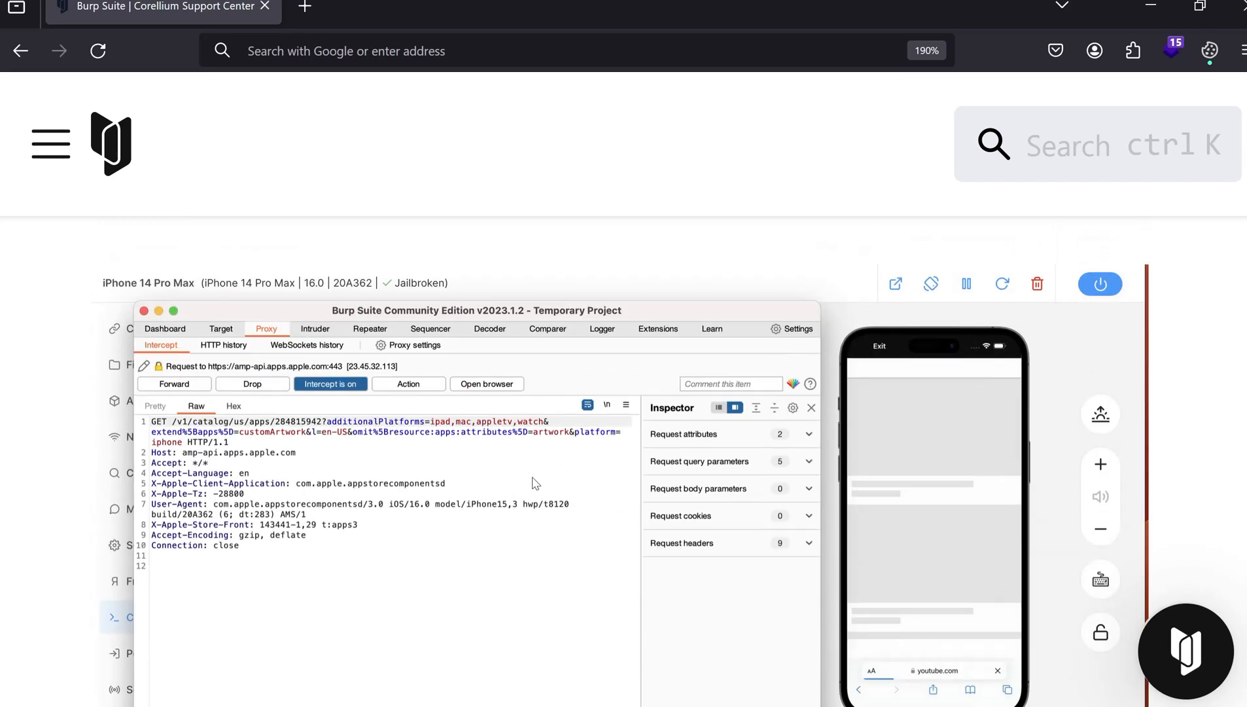